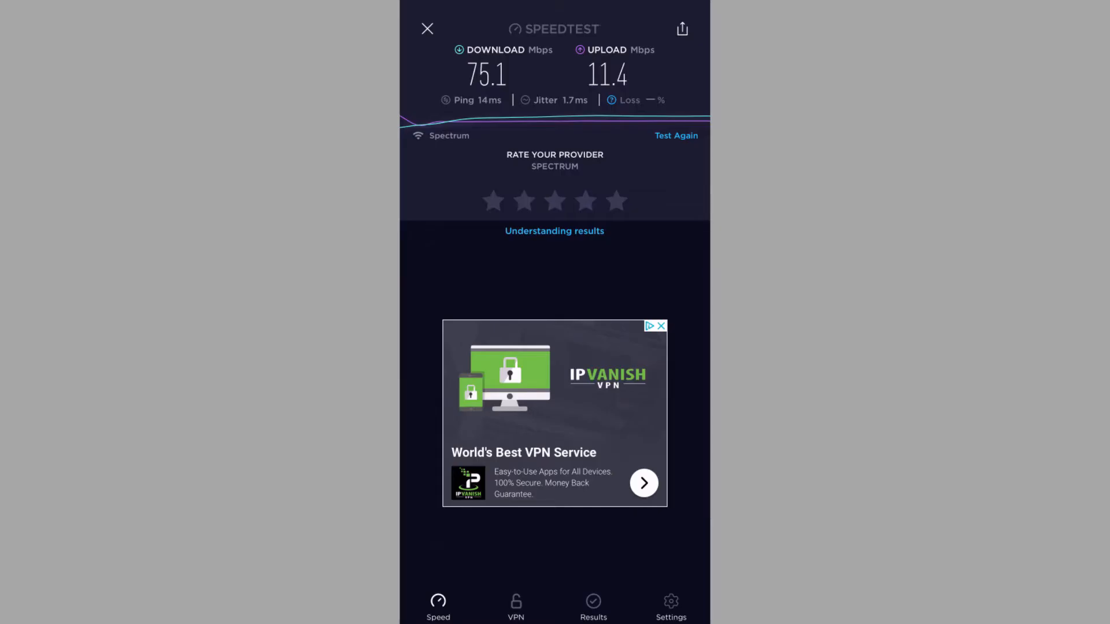
Open Supported Operating Systems on pi-hole.net and scroll through the Prerequisites page.
left_click(657, 326)
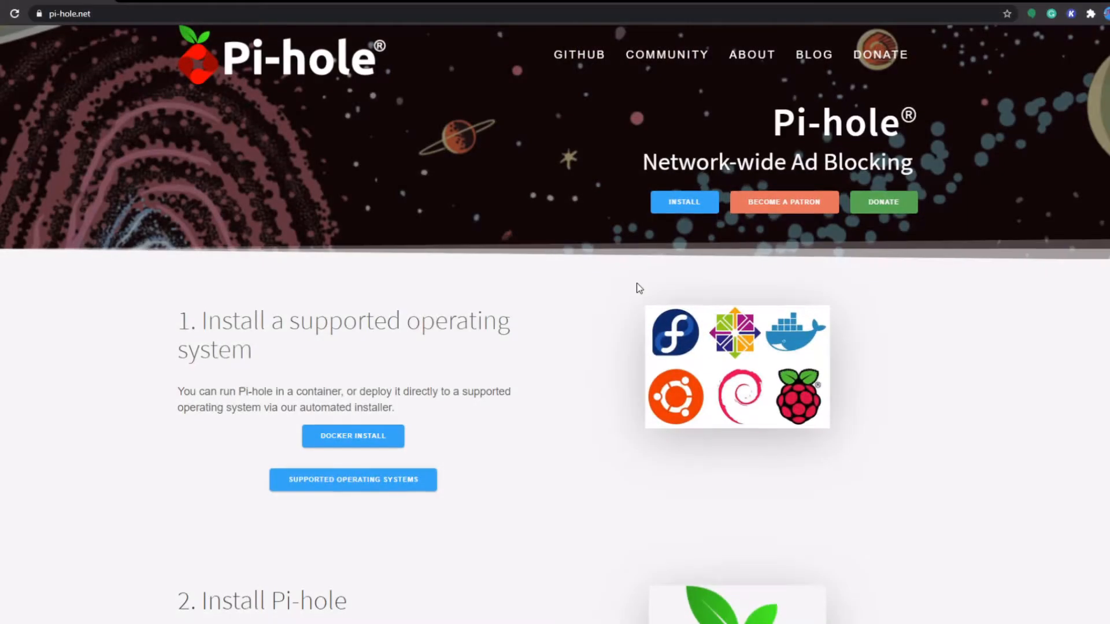
scroll("down", 3)
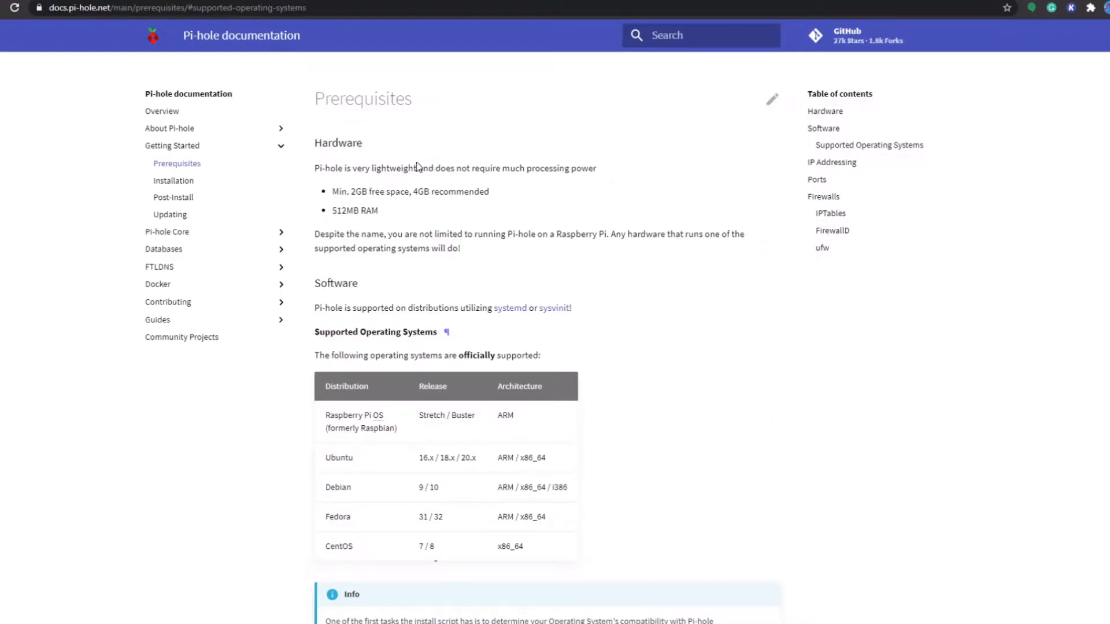
scroll("down", 3)
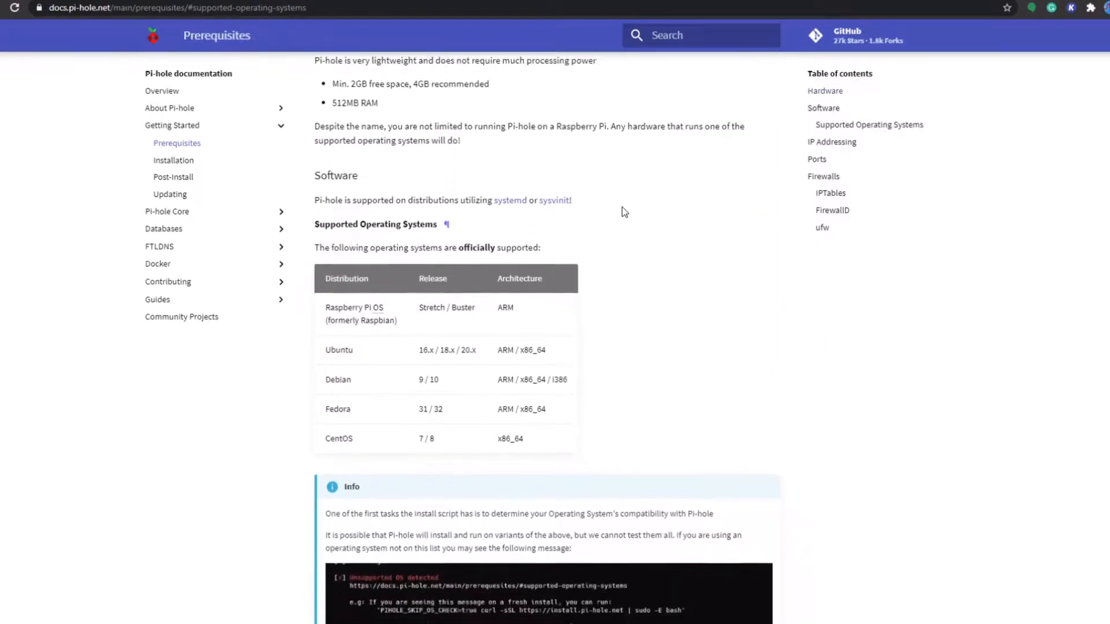
scroll("down", 3)
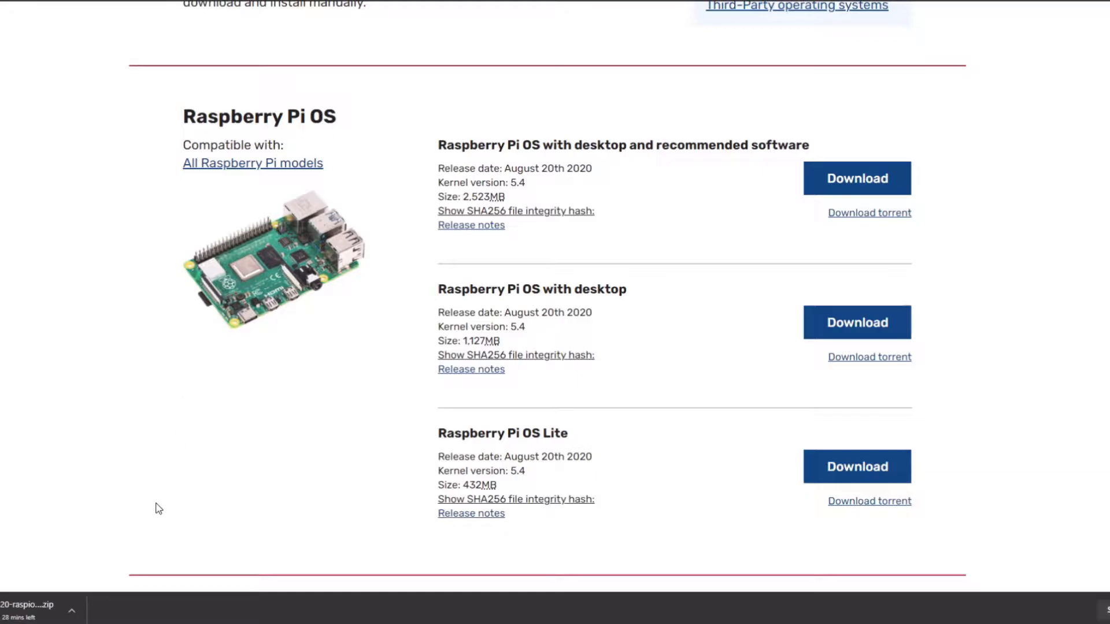
mouse_move(171, 524)
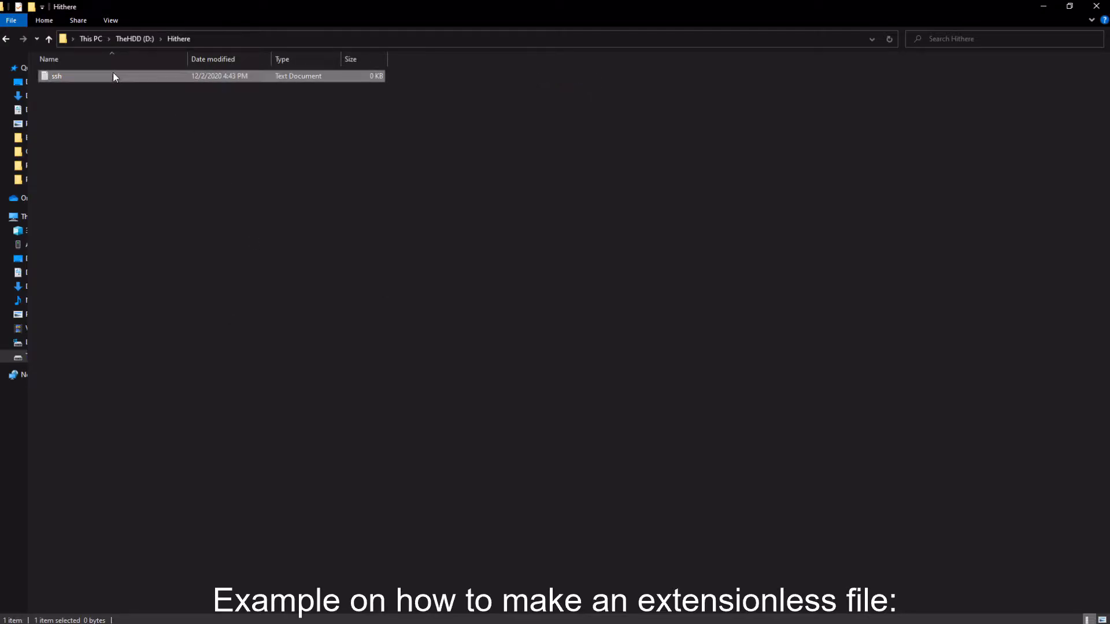
Rename ssh.txt on the boot (E:) drive to ssh with no extension.
left_click(57, 76)
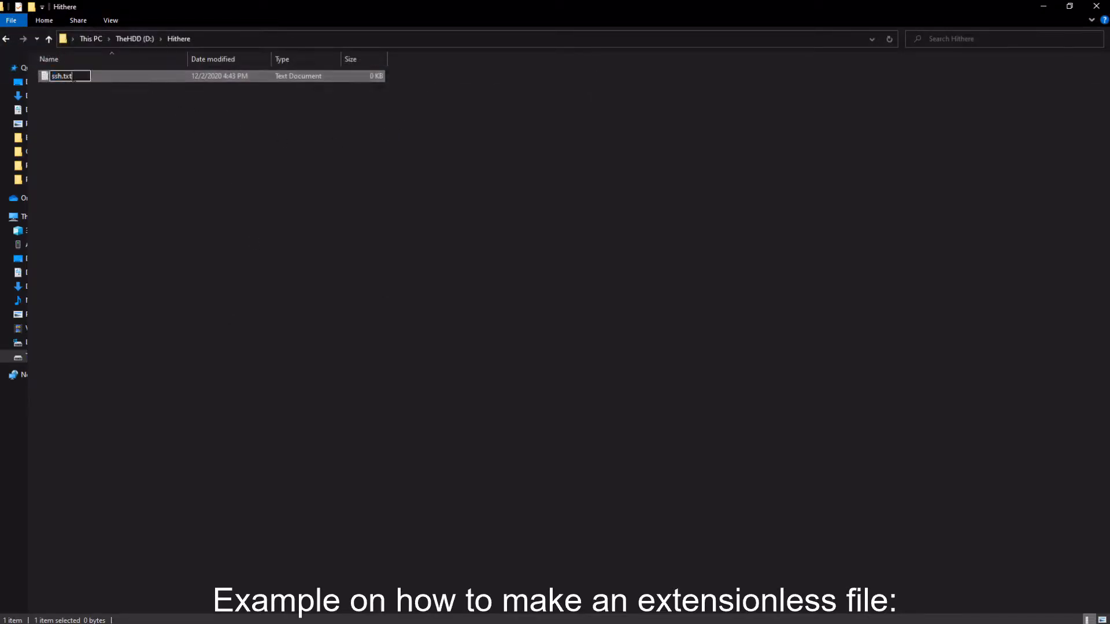
key("Return")
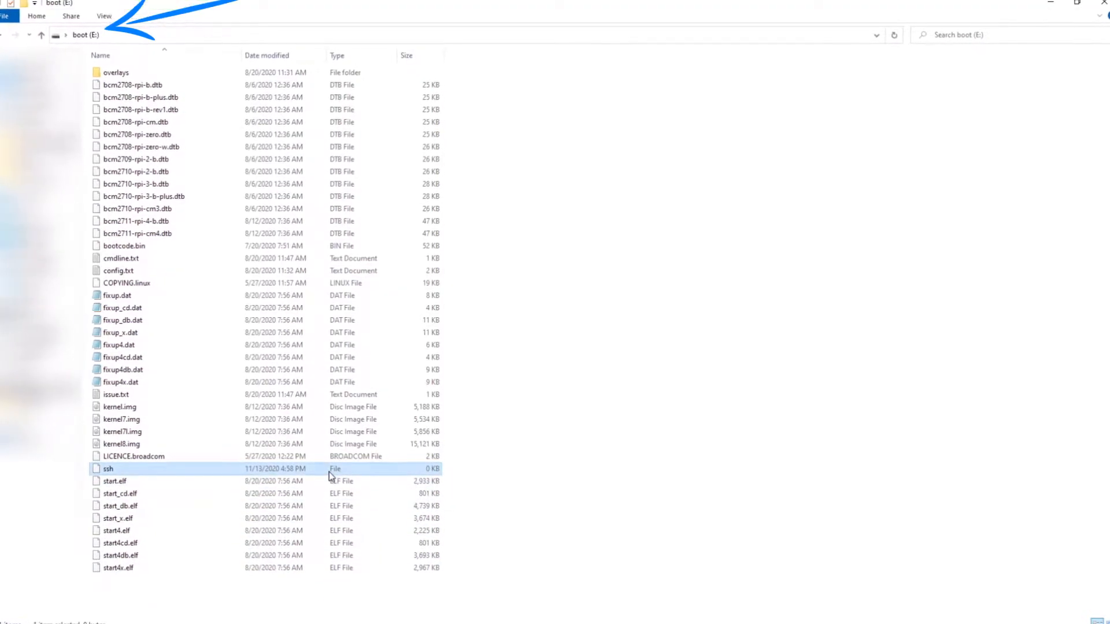
mouse_move(141, 478)
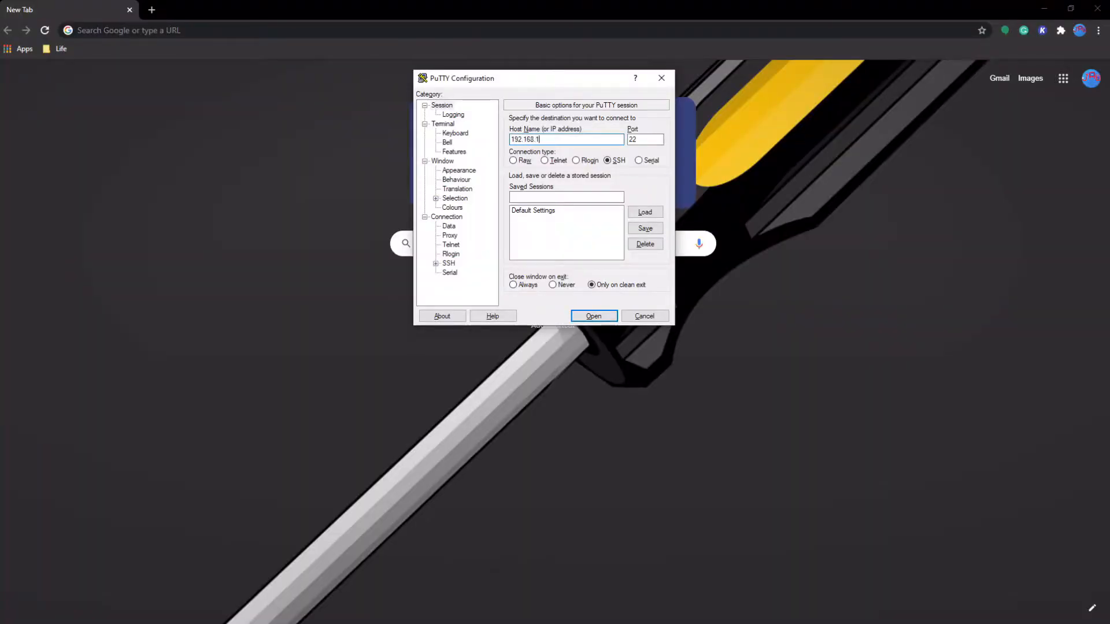
Search Chrome for 'how to set static ip for r6700v3' and open a result.
type(".13")
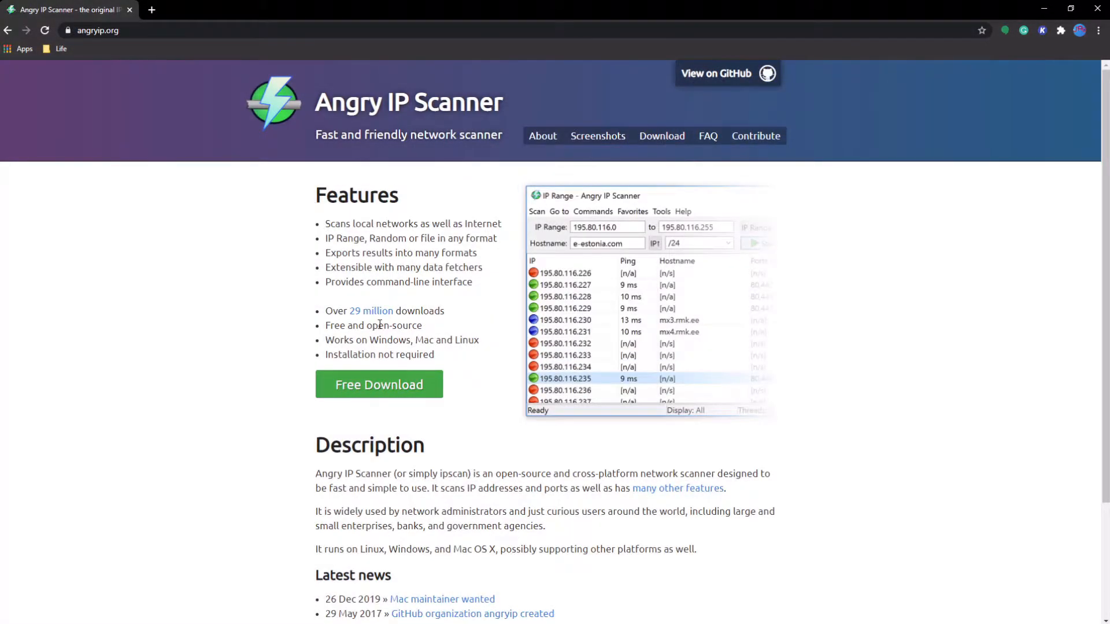
left_click(661, 136)
type("how to set static ip f")
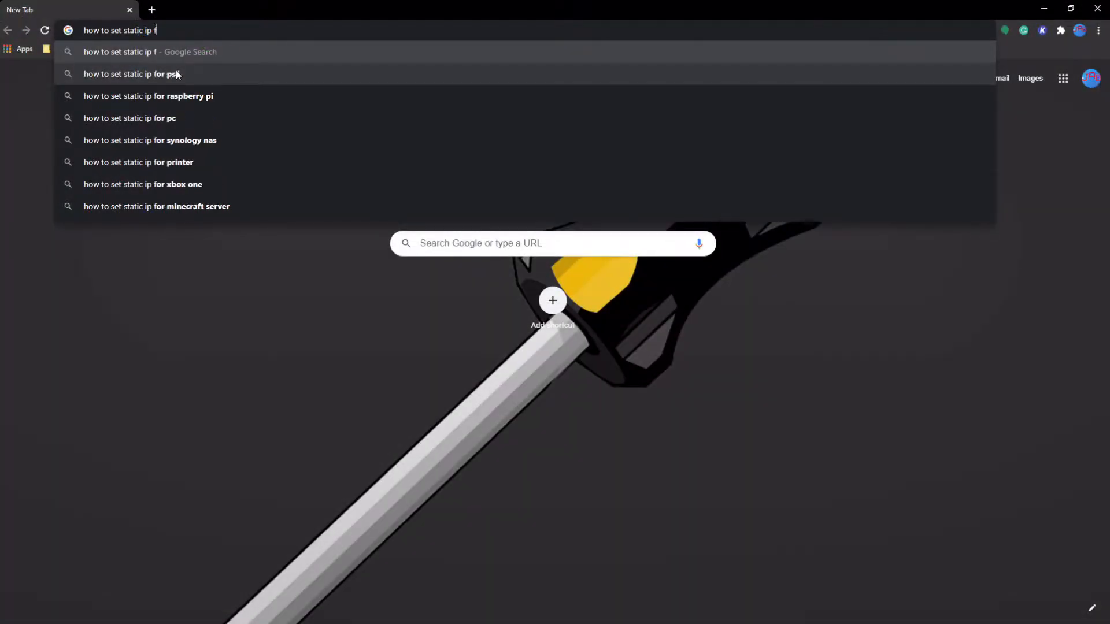
type("or r6700")
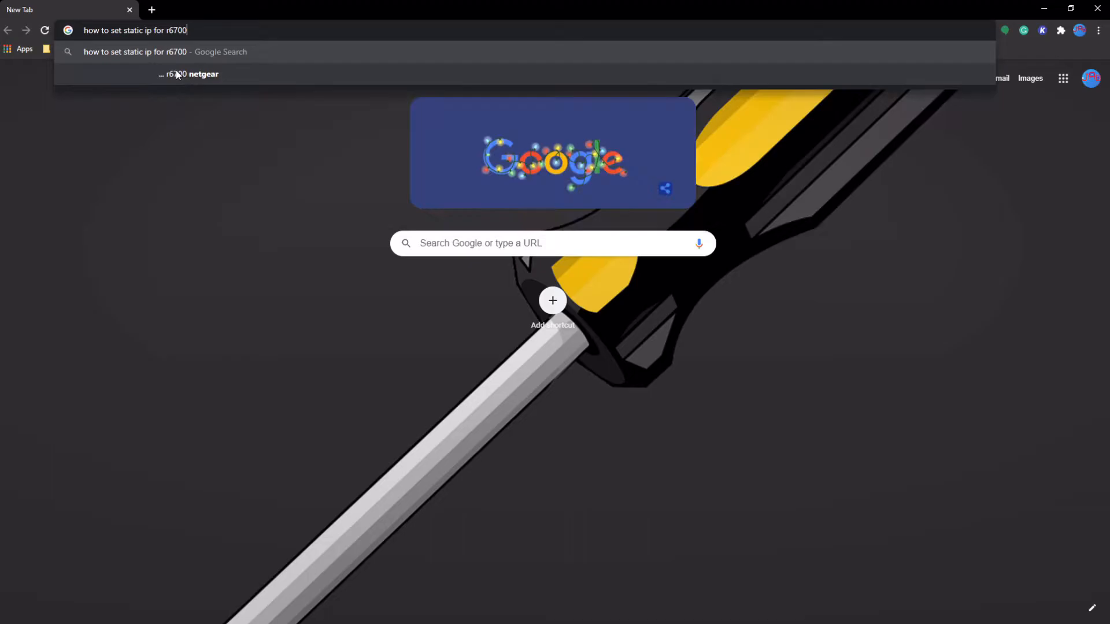
key("Return")
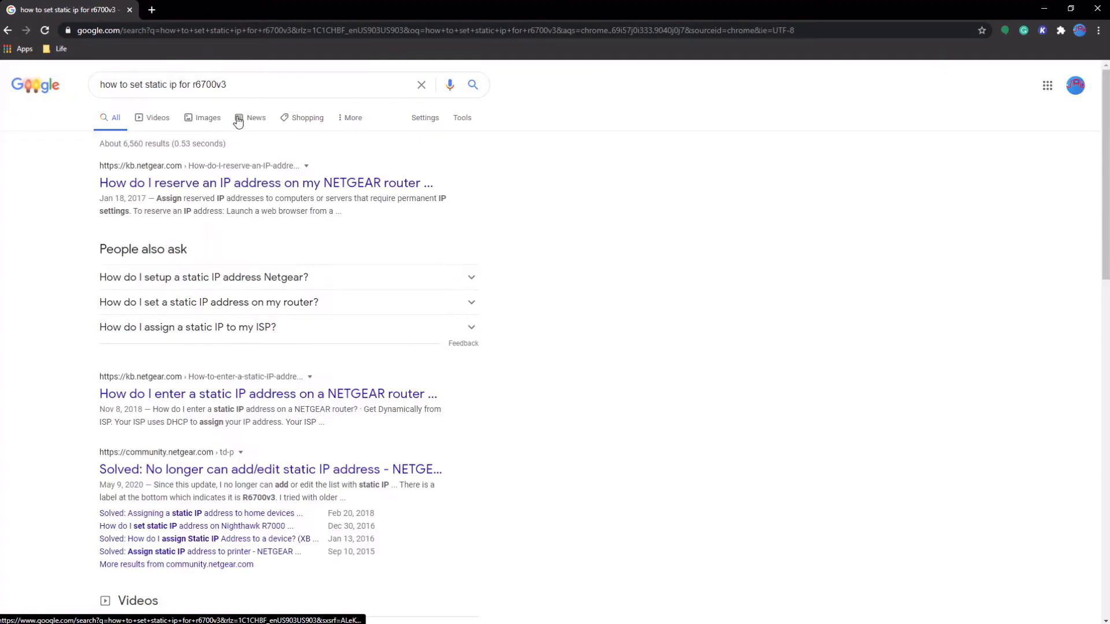
left_click(266, 183)
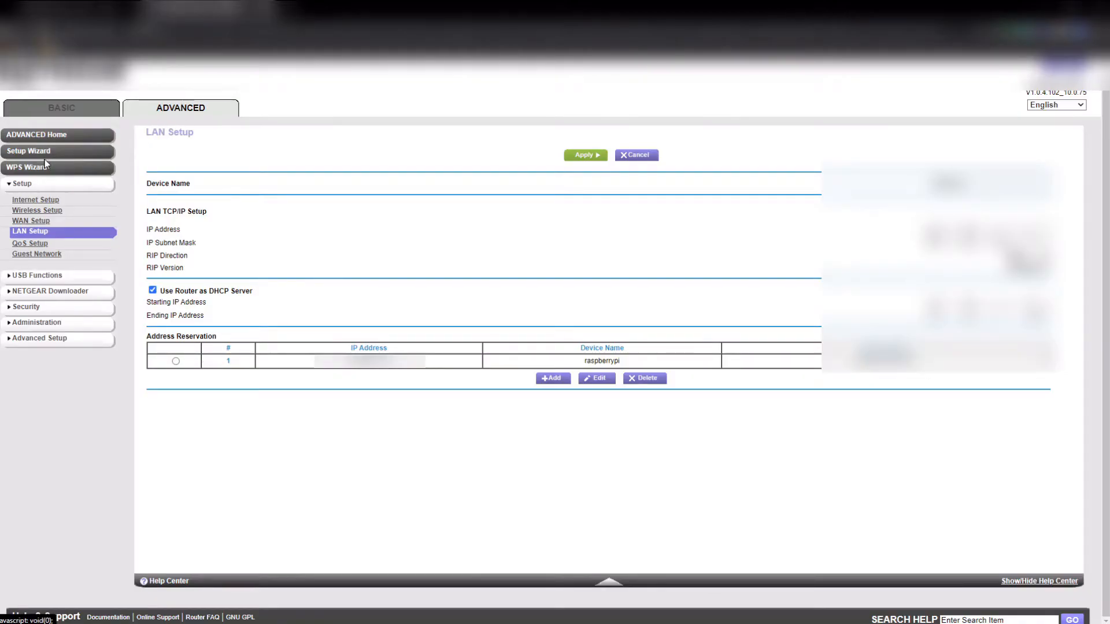
mouse_move(65, 225)
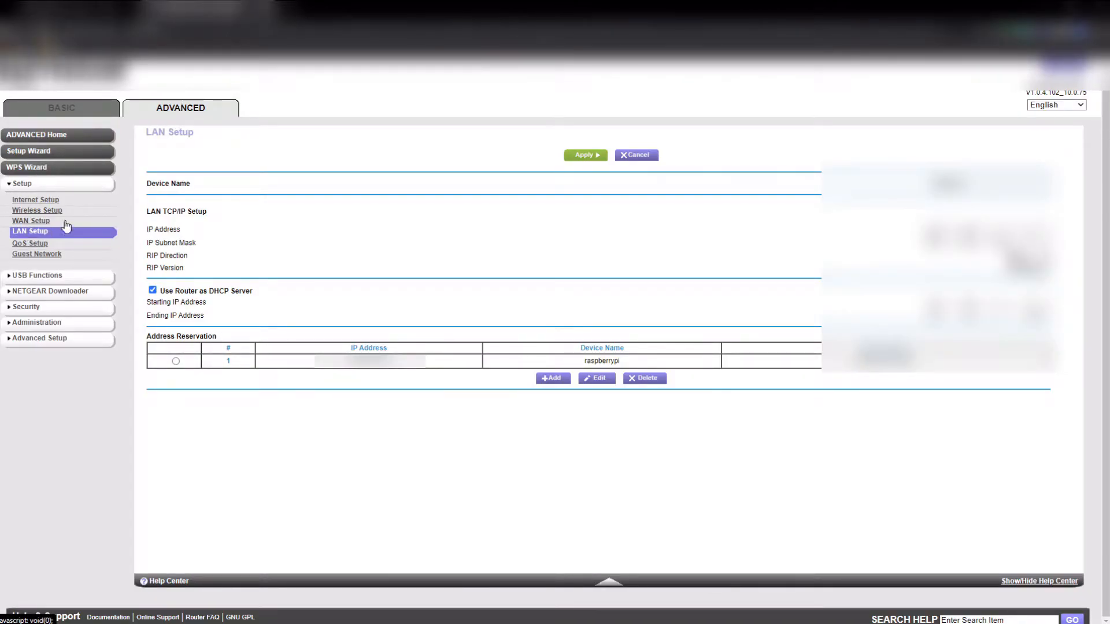
mouse_move(394, 371)
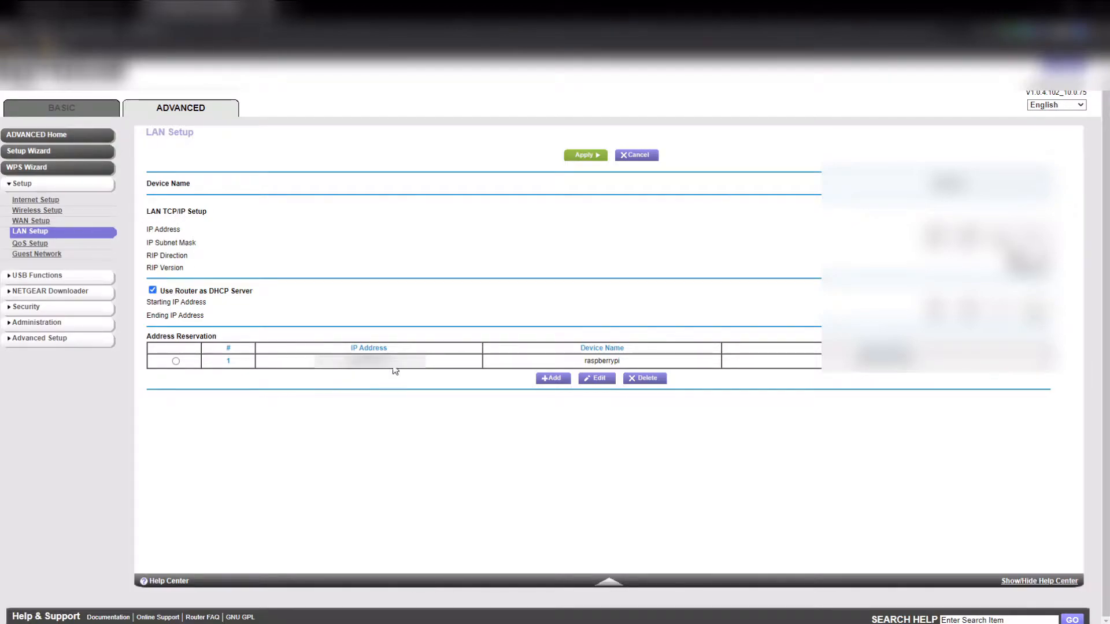
mouse_move(658, 281)
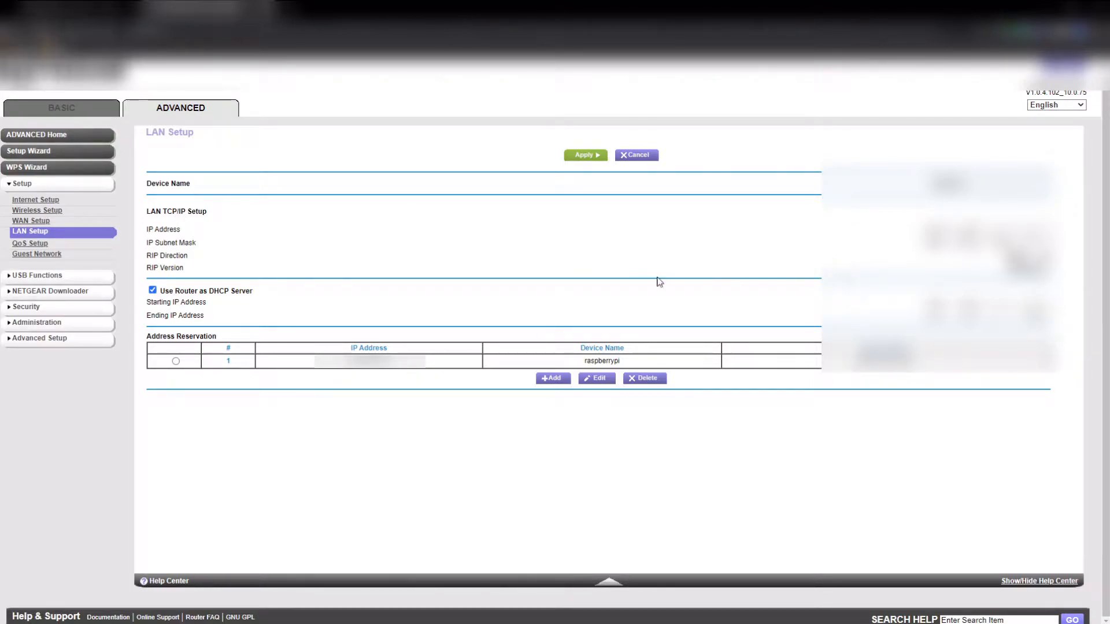
mouse_move(583, 303)
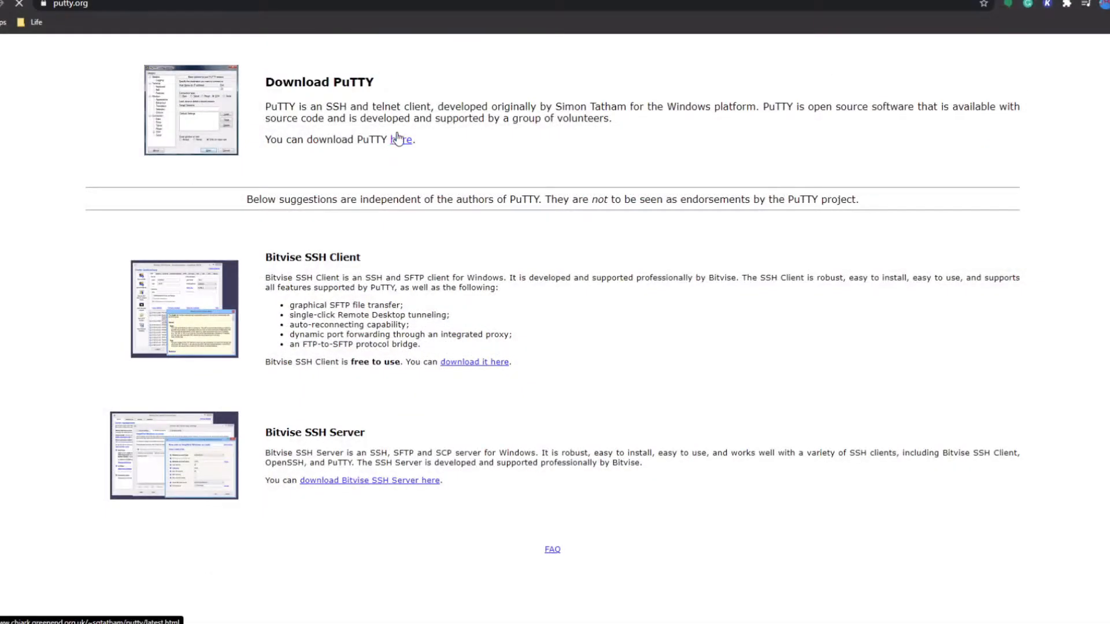
Connect PuTTY over SSH to 192.168.1.16 and enter pi at the login prompt.
left_click(402, 140)
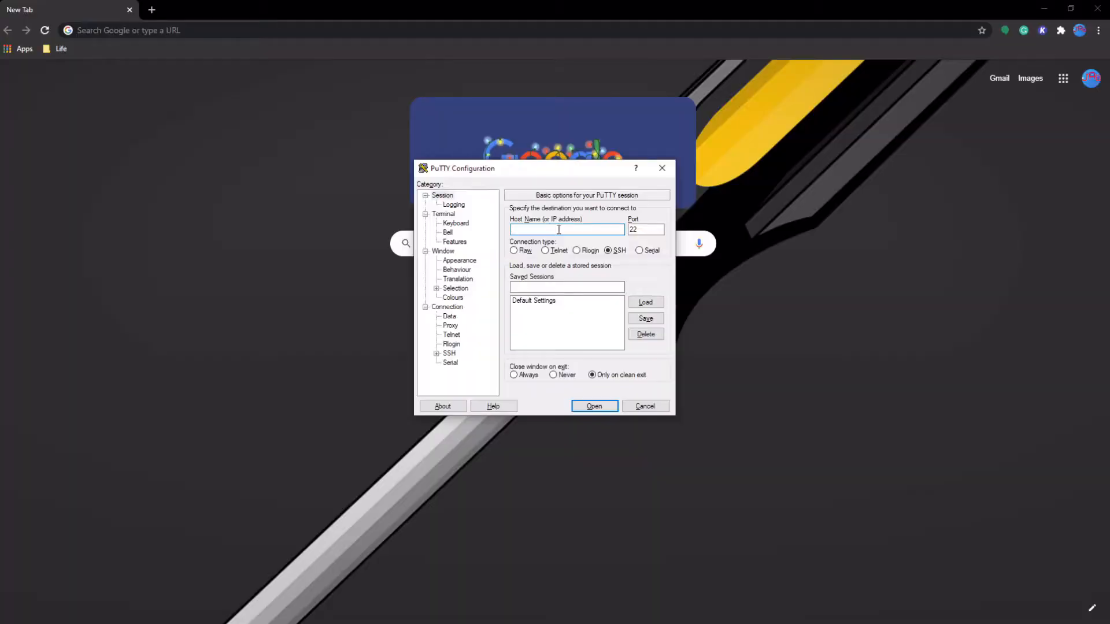
type("192.168.1.16")
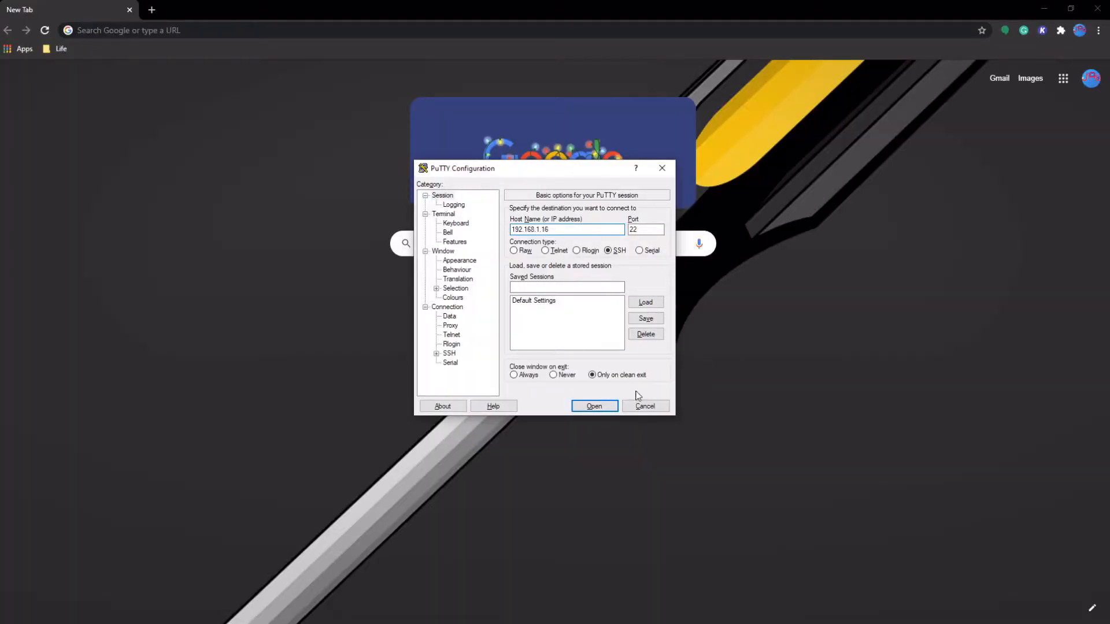
left_click(593, 406)
type("pi")
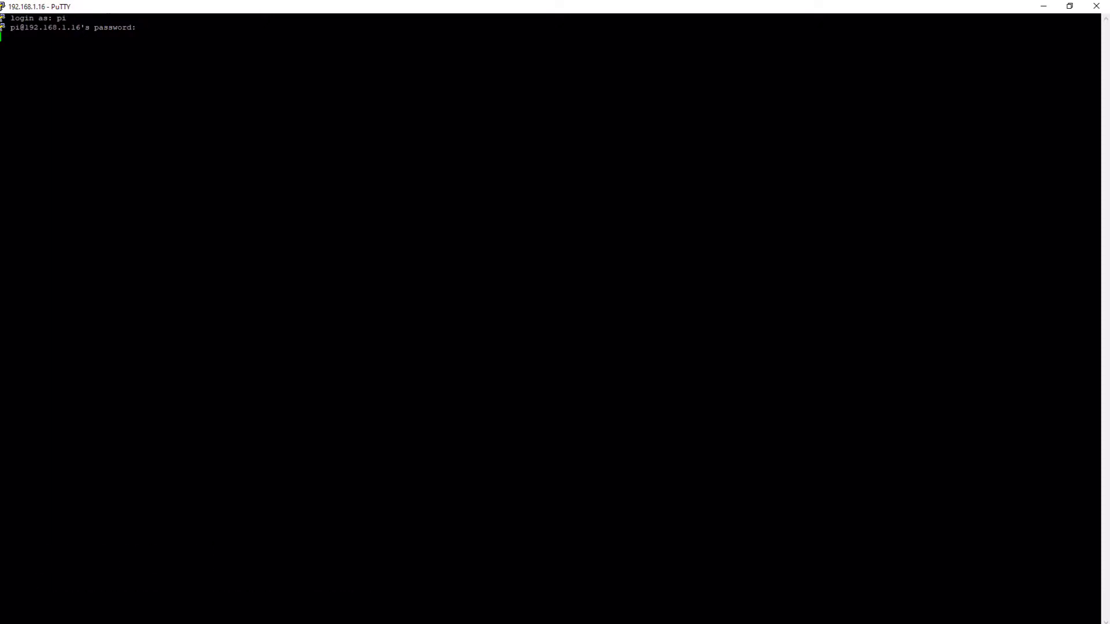
Log in to the Pi and change the pi user's password with passwd.
key("Return")
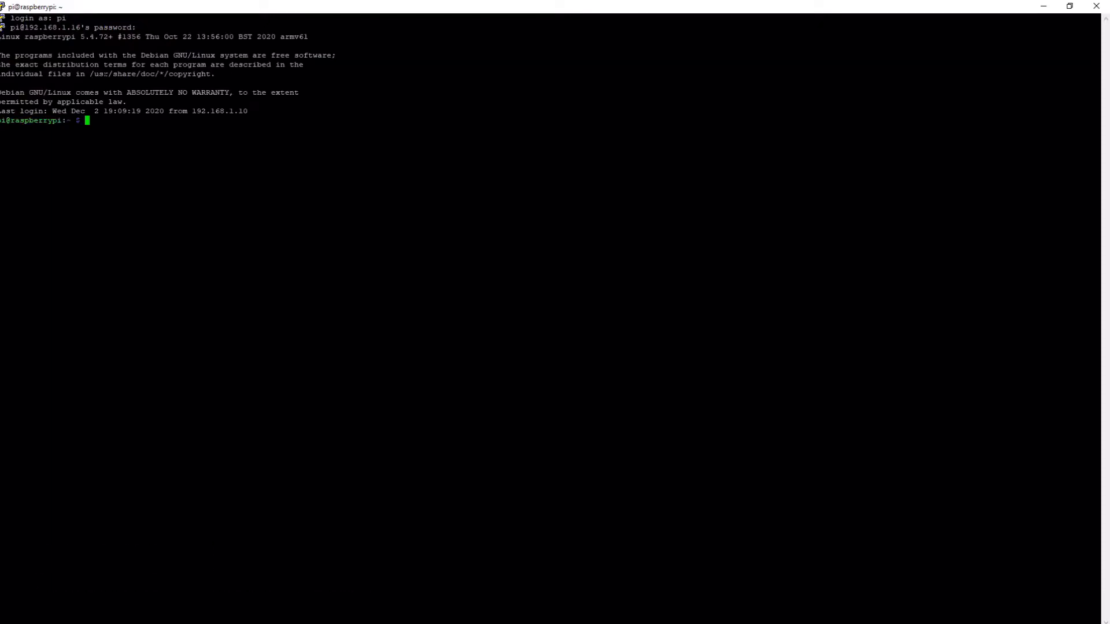
type("set a")
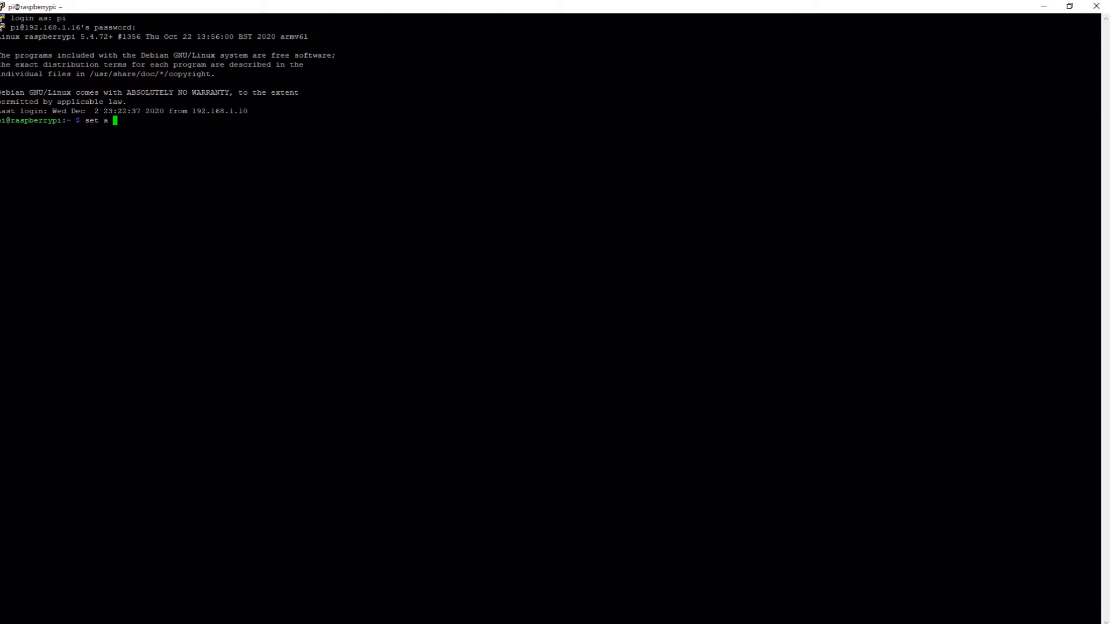
type("more secure password so")
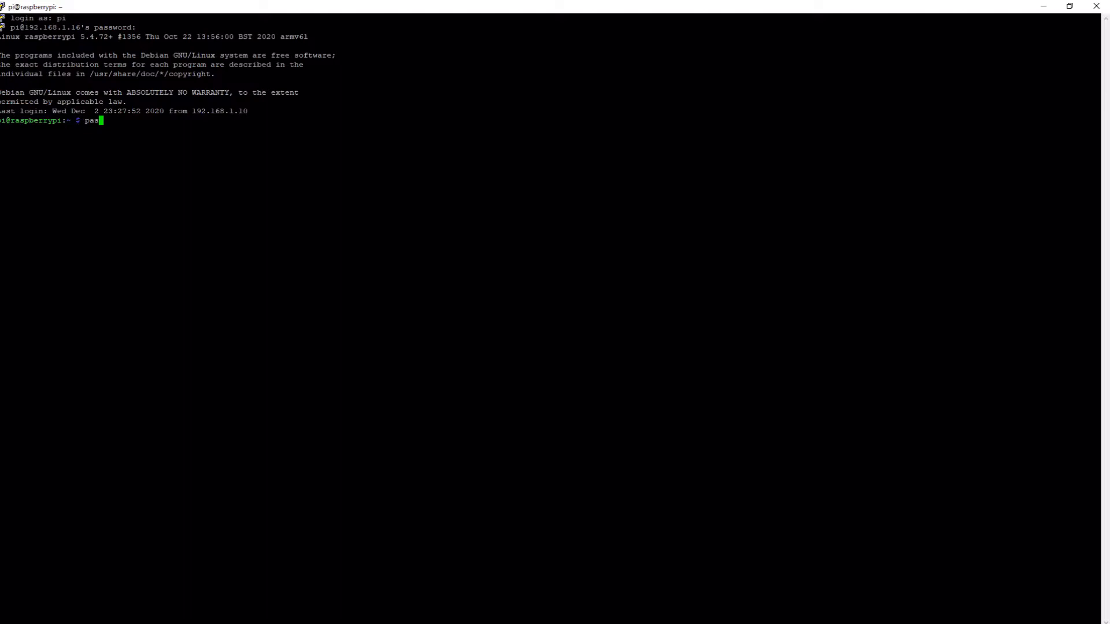
type("wd")
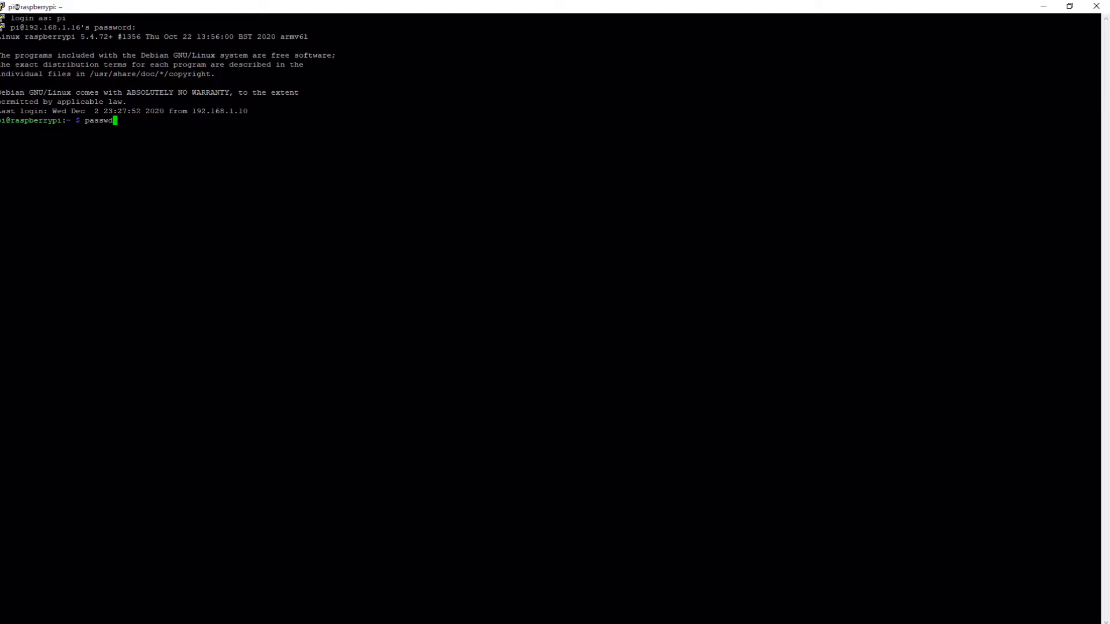
key("Return")
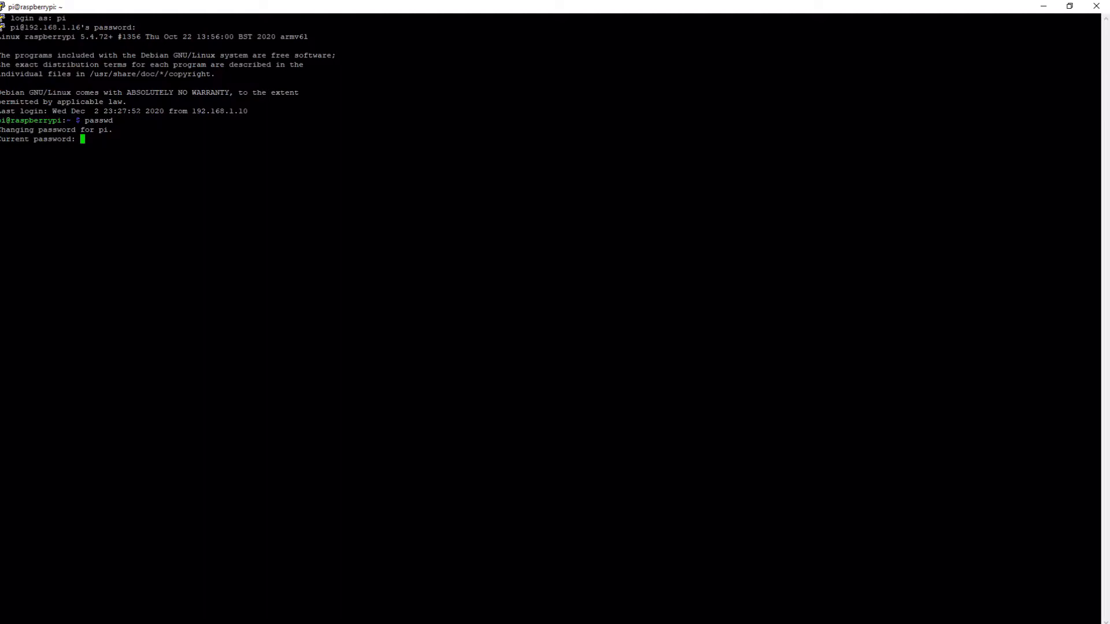
key("Return")
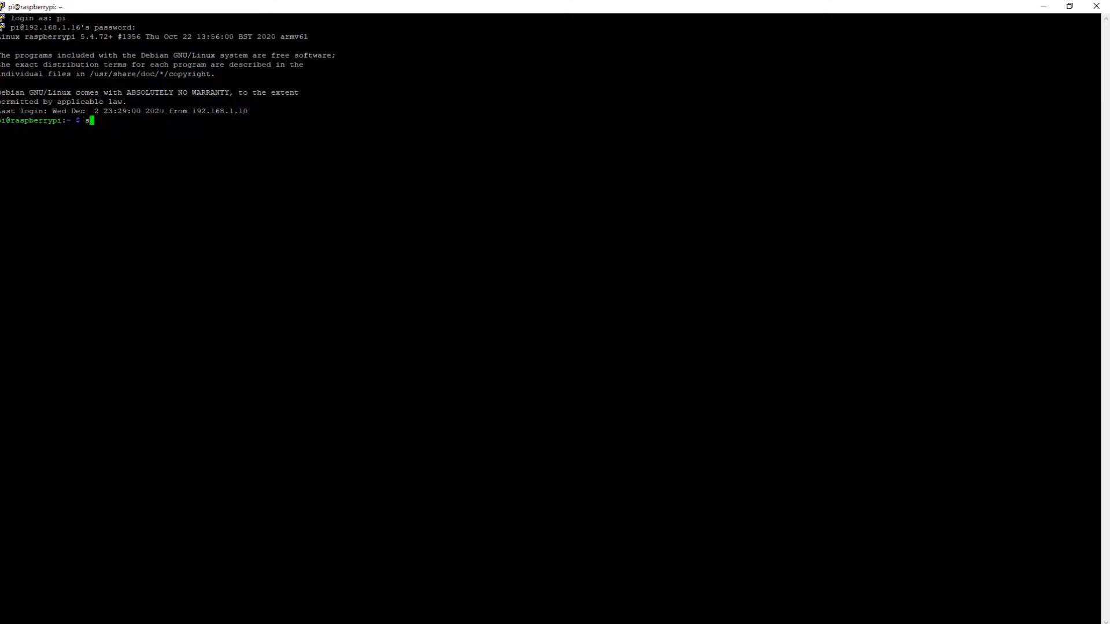
Run sudo apt update and sudo apt upgrade -y on the Pi.
type("udo apt update")
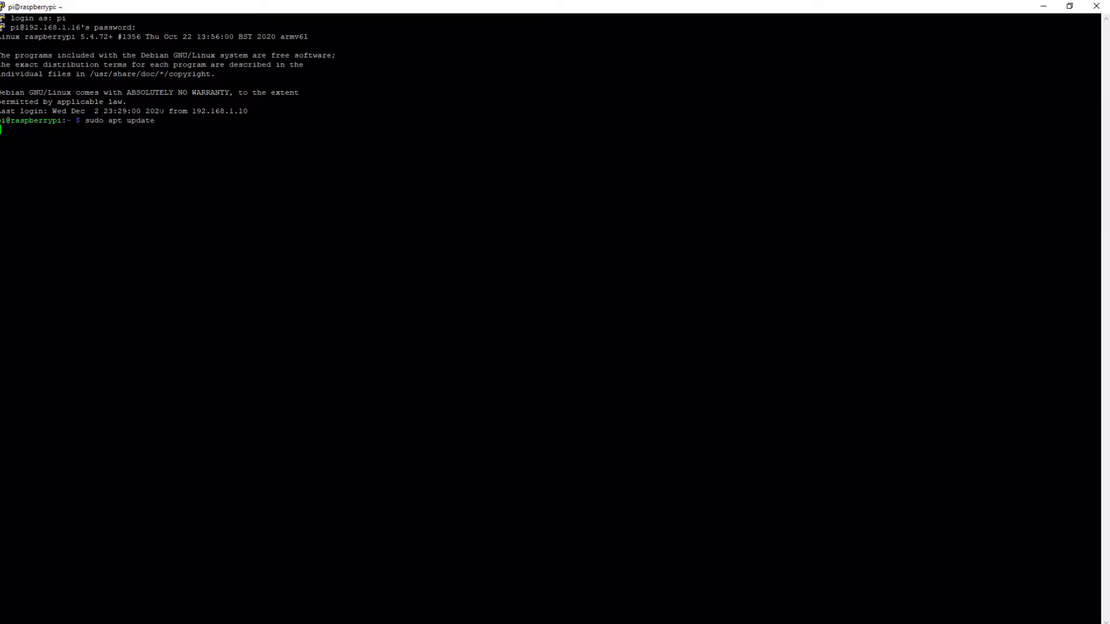
key("Return")
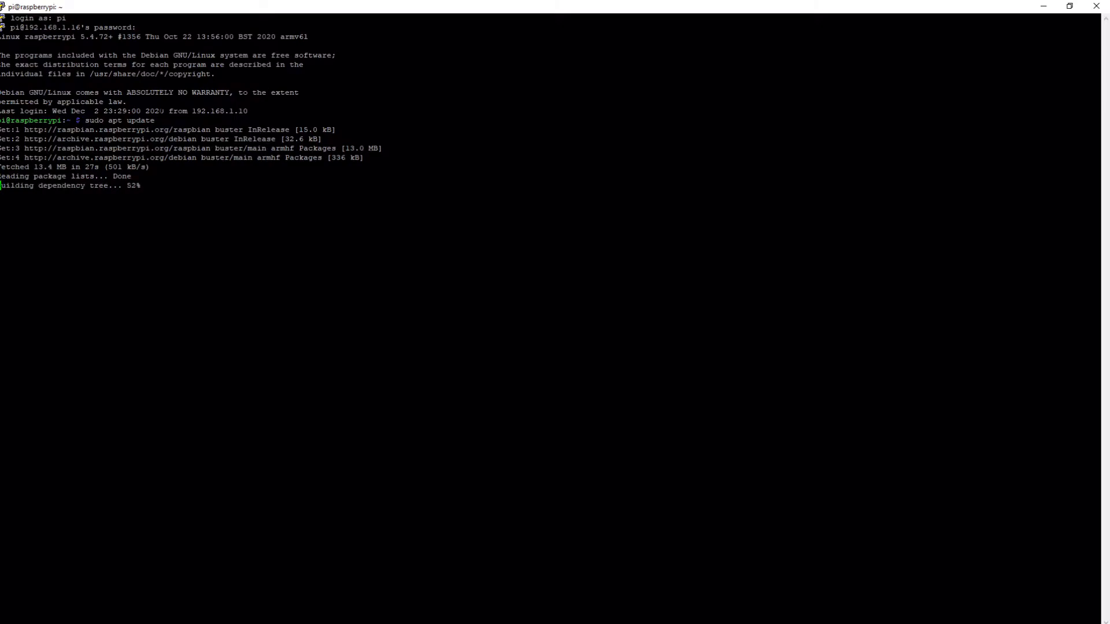
type("sudo apt up")
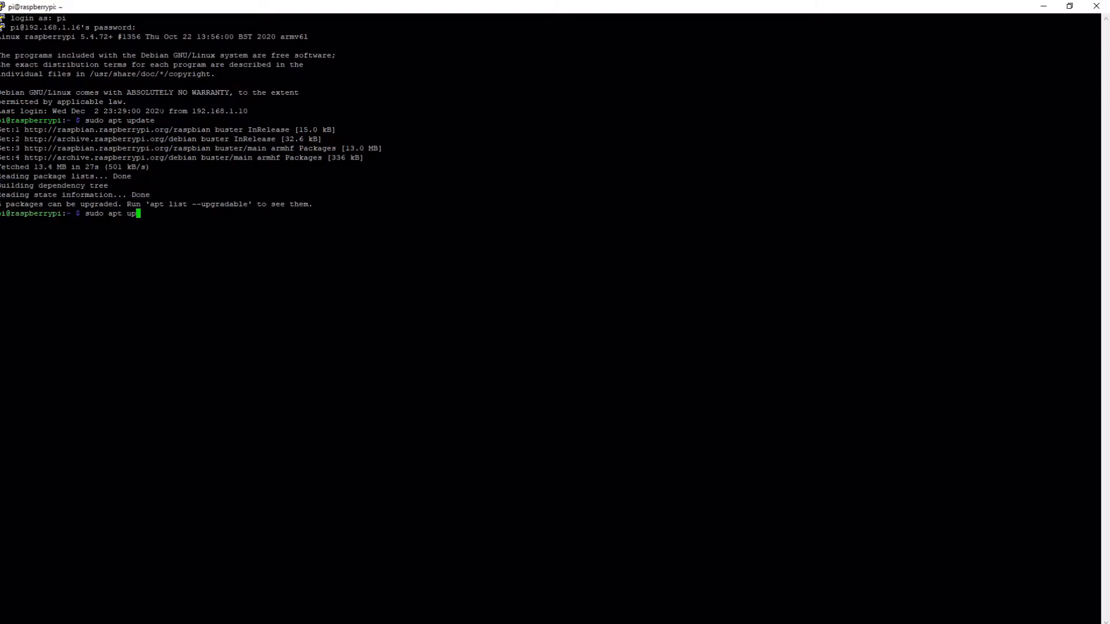
type("grade -")
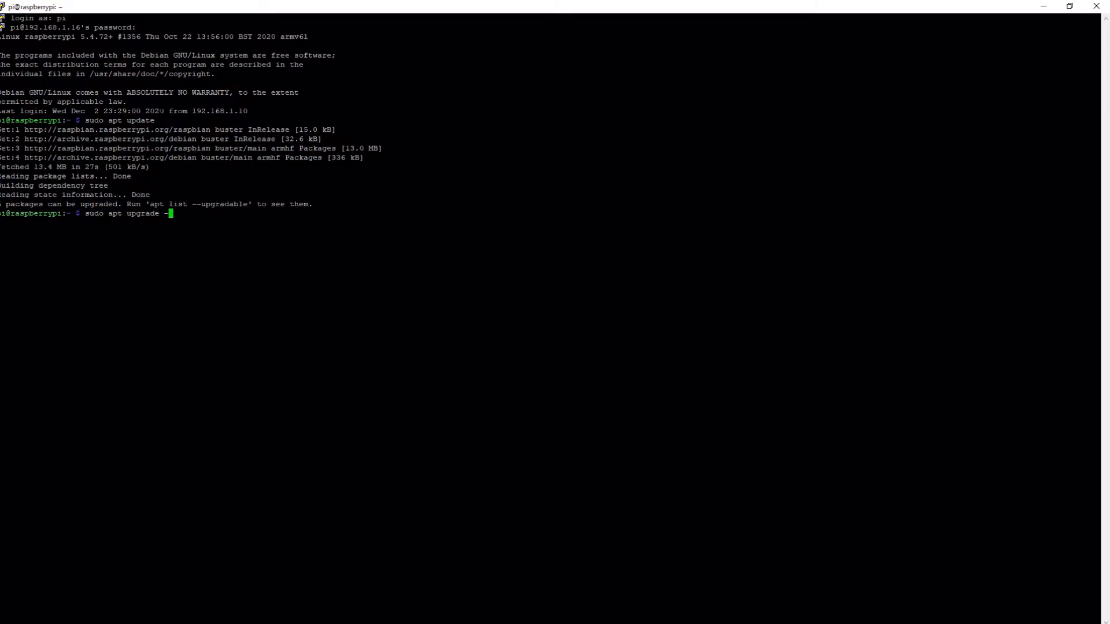
key("Return")
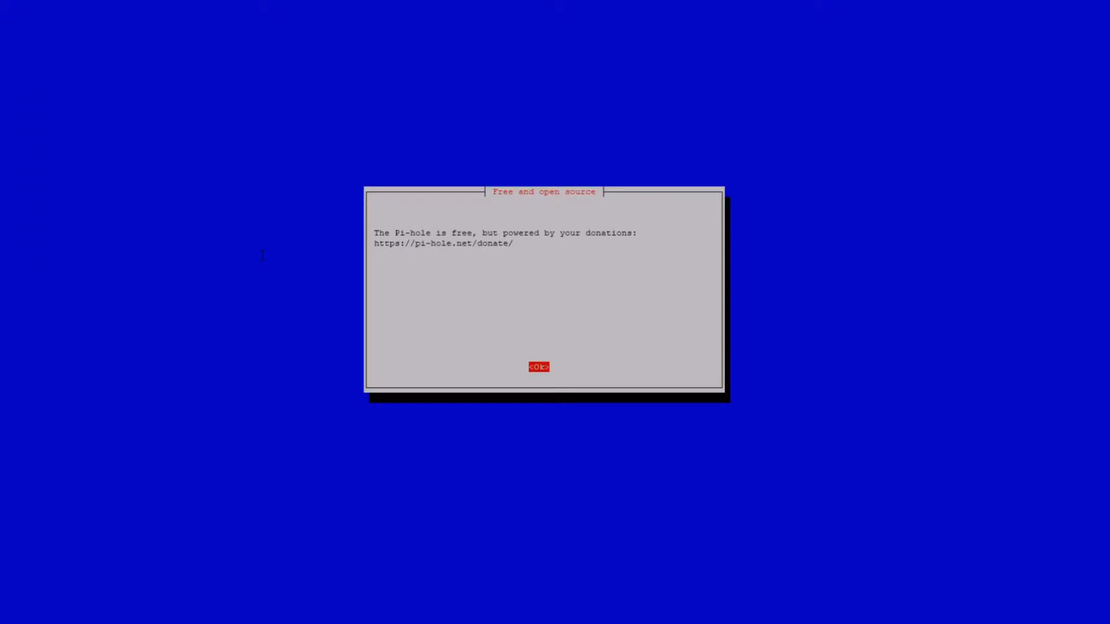
Acknowledge the installer notices, choose eth0 and keep both suggested blocklists.
left_click(538, 367)
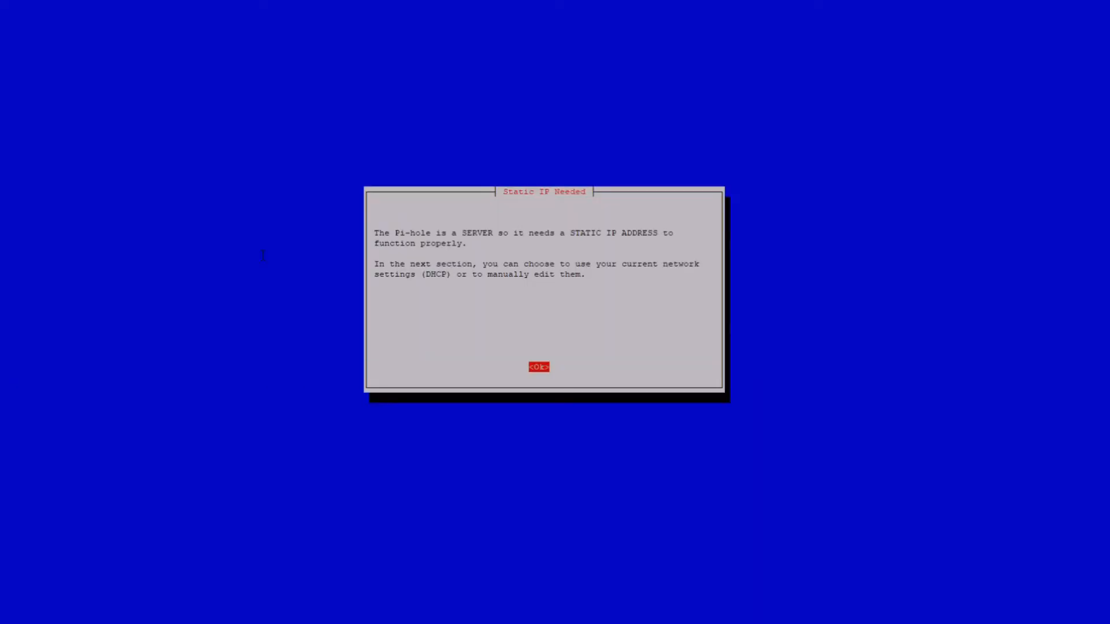
left_click(538, 366)
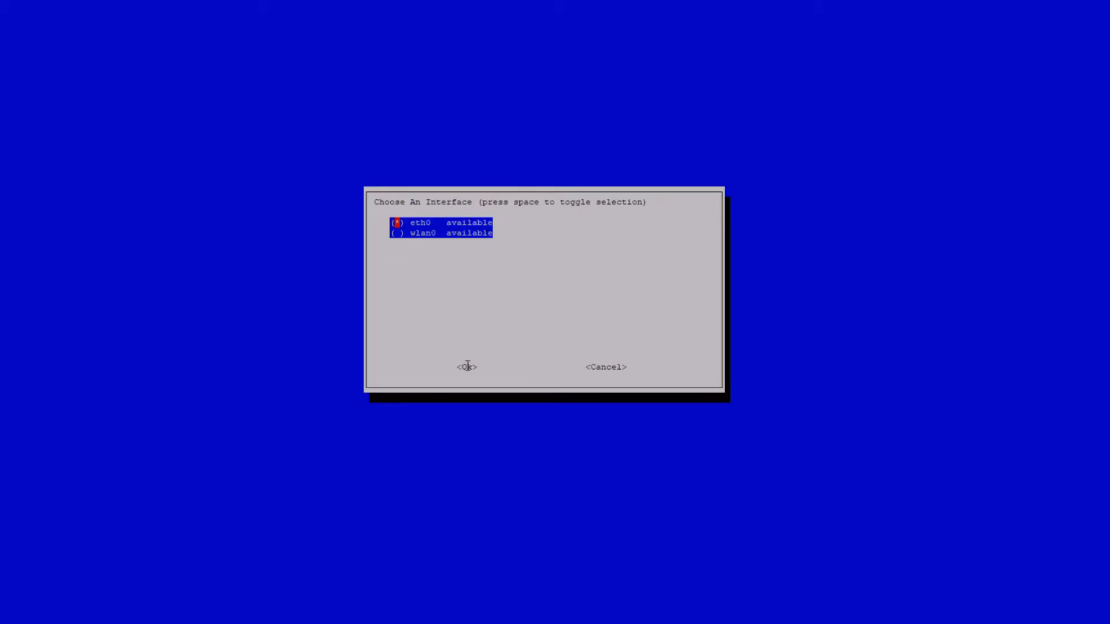
mouse_move(467, 290)
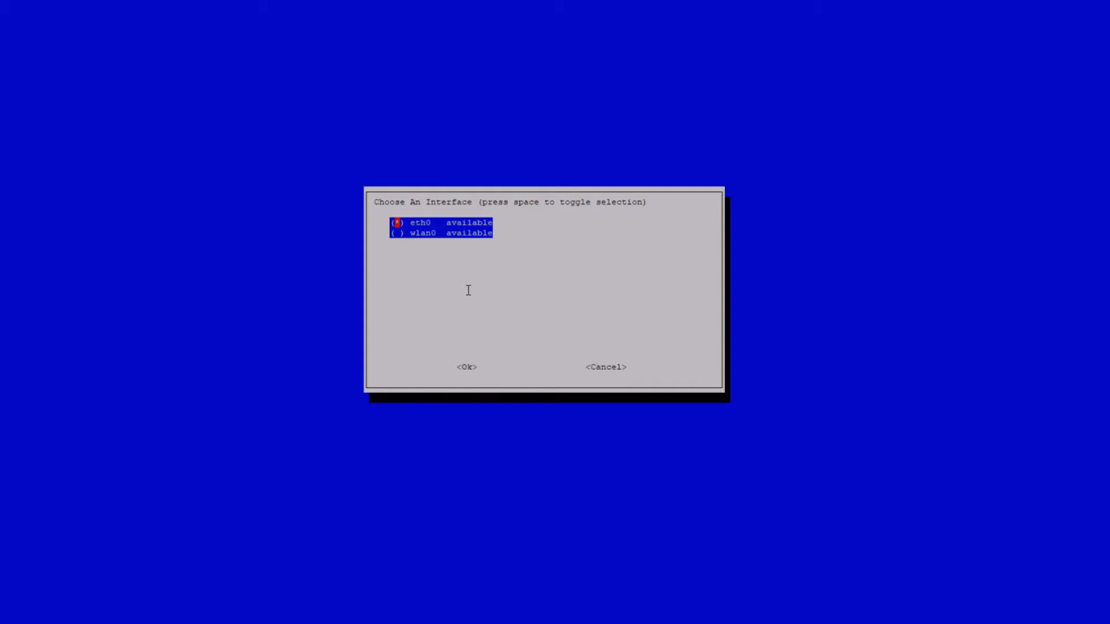
left_click(466, 366)
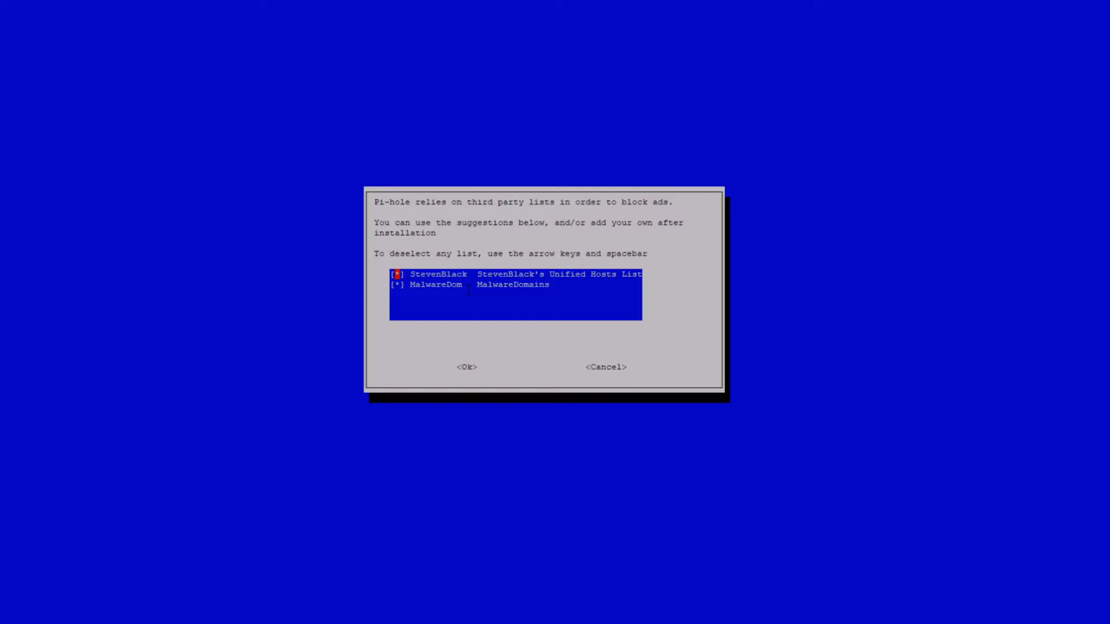
key("Down")
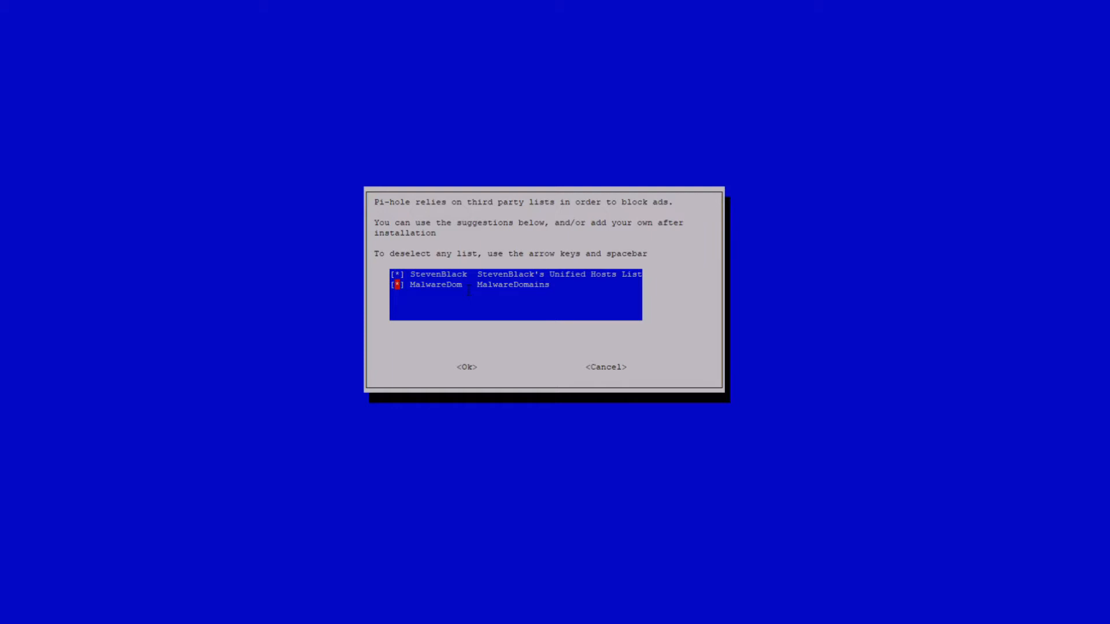
key("Up")
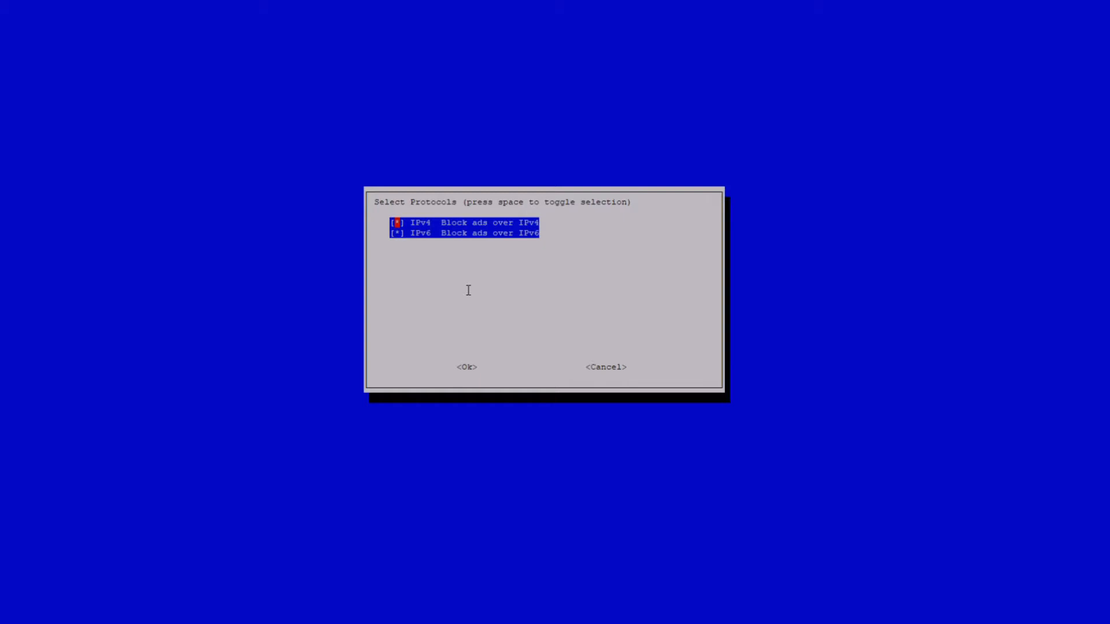
Block over IPv4 and IPv6, keep static 192.168.1.16, and enable the web interface and lighttpd.
left_click(466, 366)
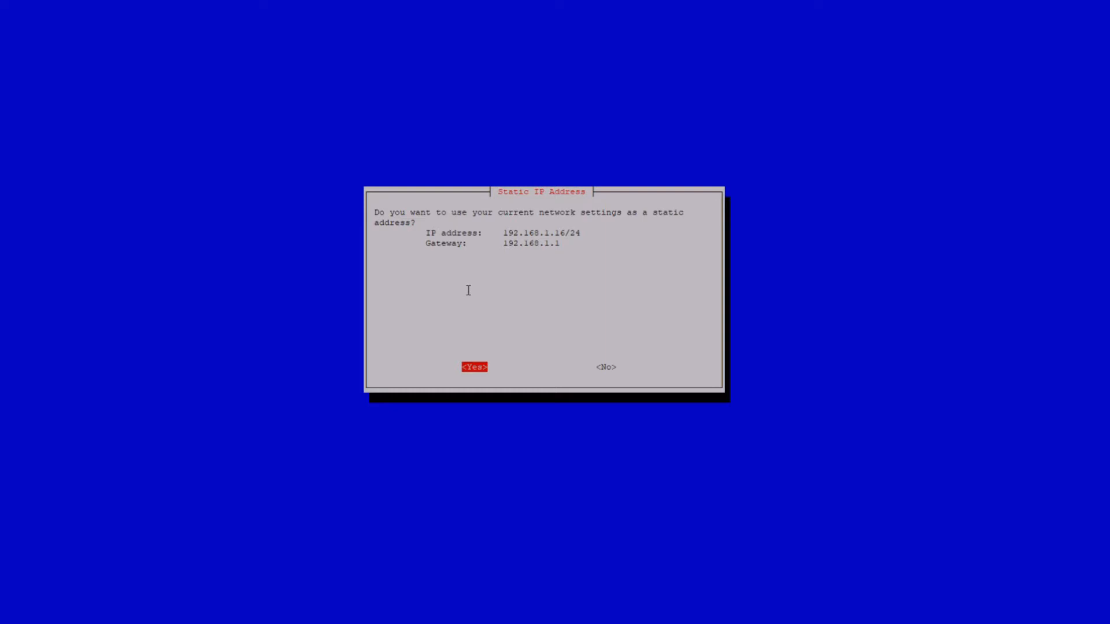
left_click(474, 367)
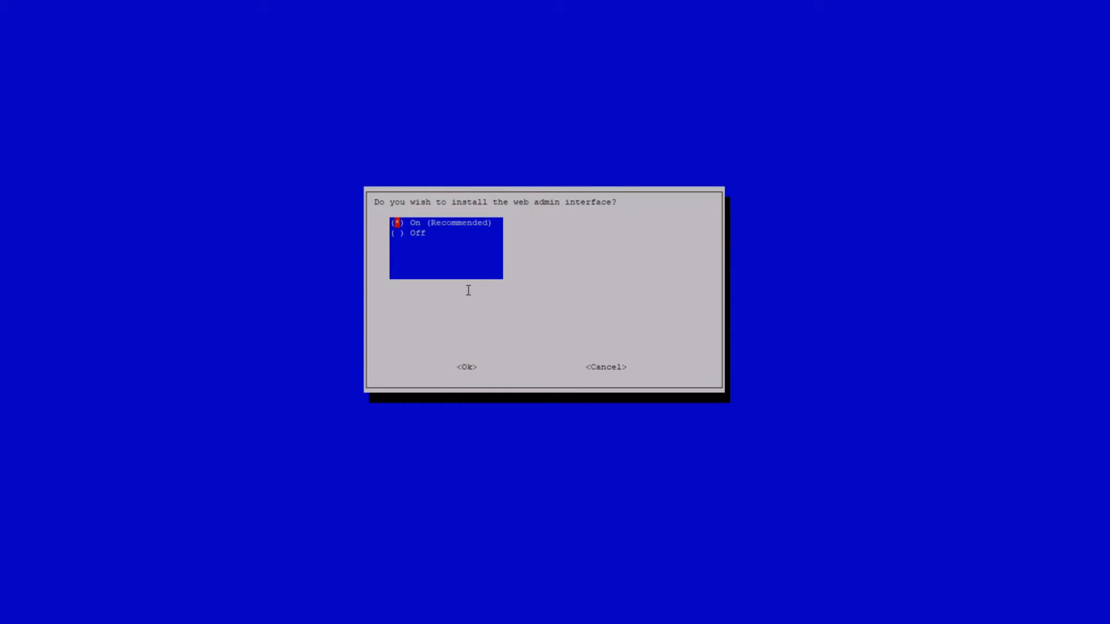
left_click(467, 367)
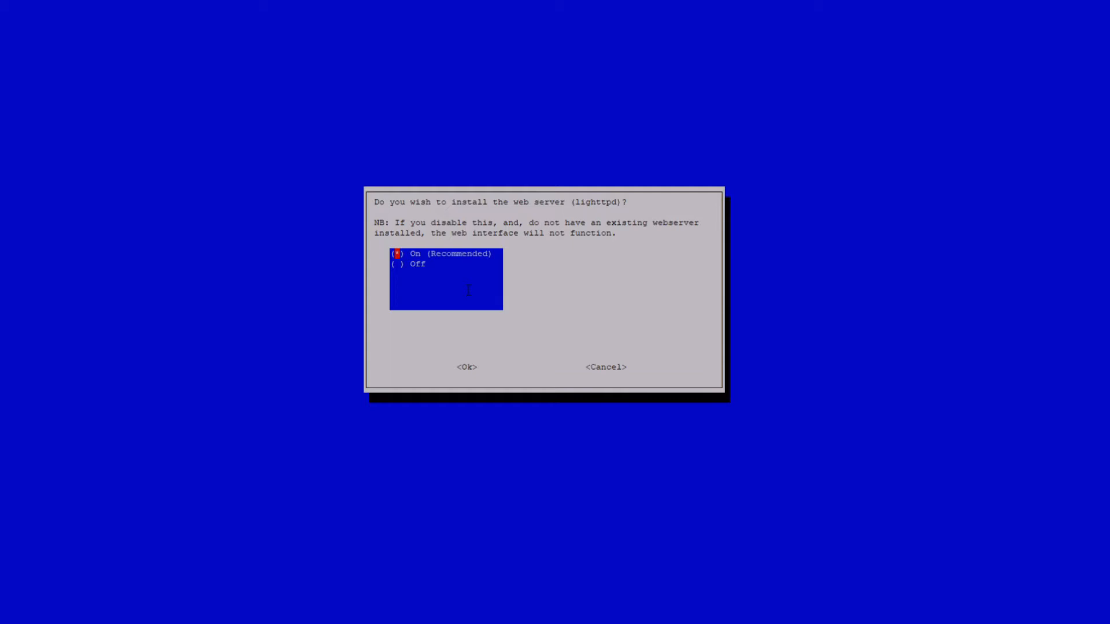
left_click(467, 366)
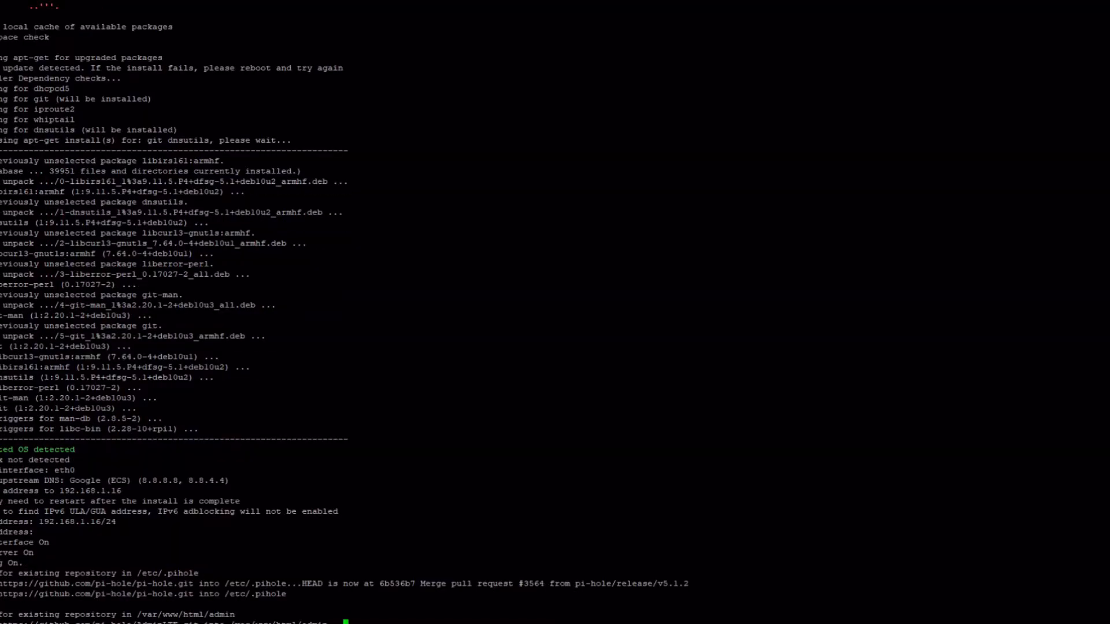
Scroll down the Pi-hole installer output as installation finishes.
scroll("down", 3)
type("192.168.1.16/")
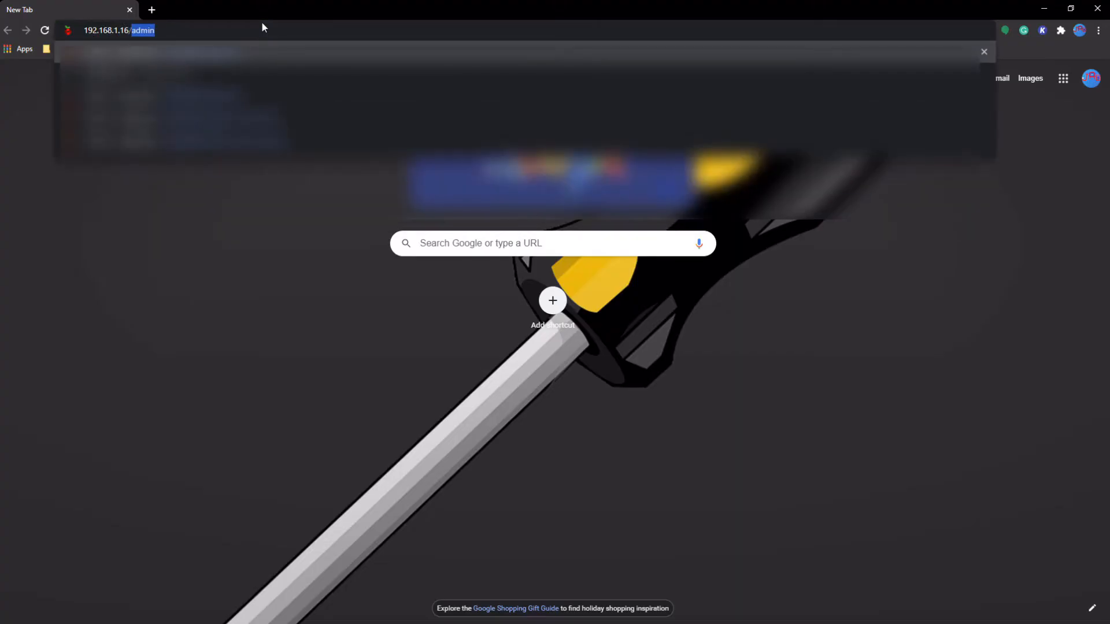
Load 192.168.1.16/admin and log in to see 9,860 queries, 40.7% blocked.
key("Return")
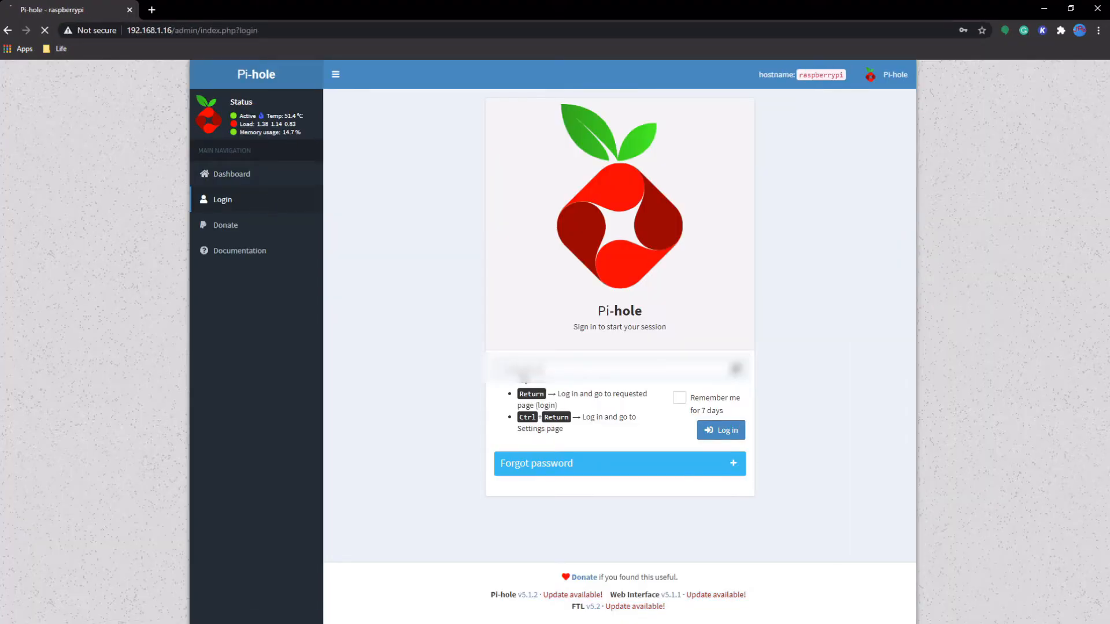
left_click(719, 430)
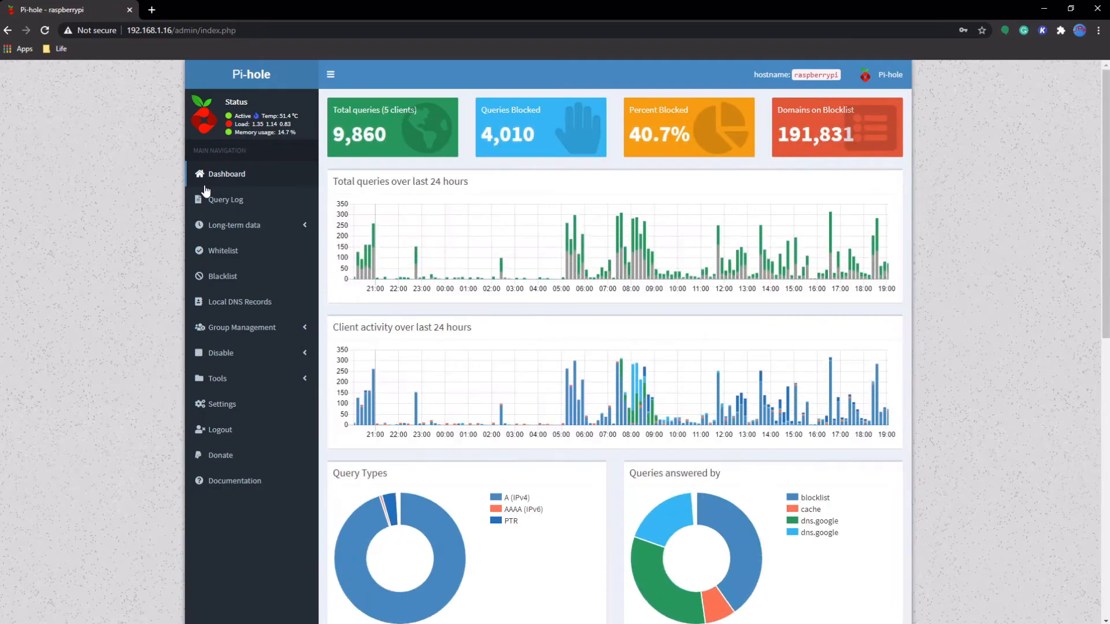
mouse_move(214, 308)
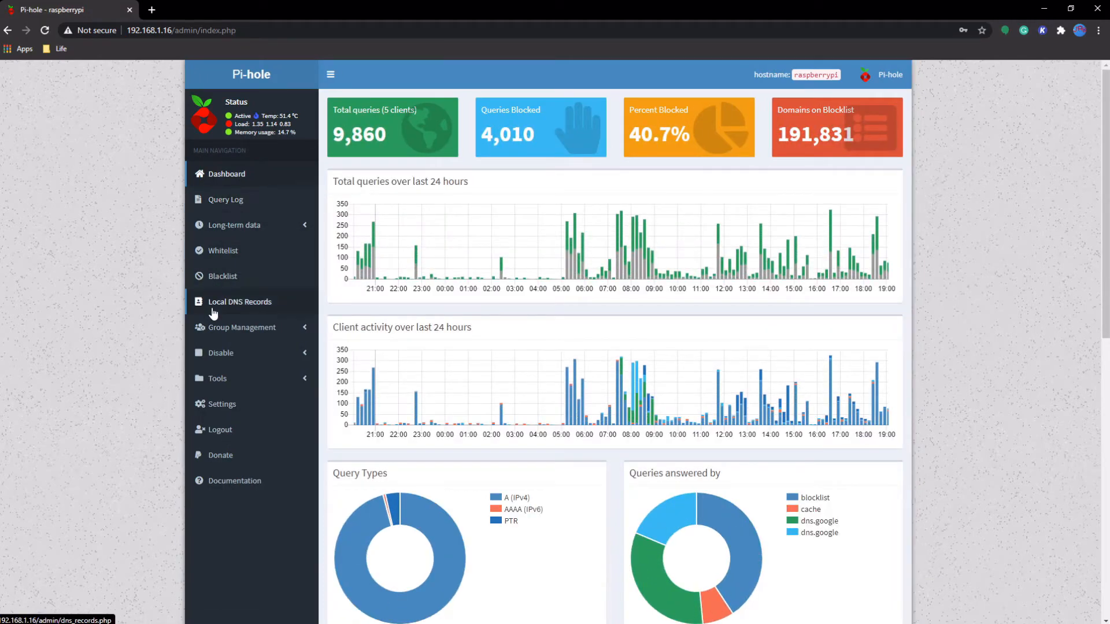
mouse_move(296, 203)
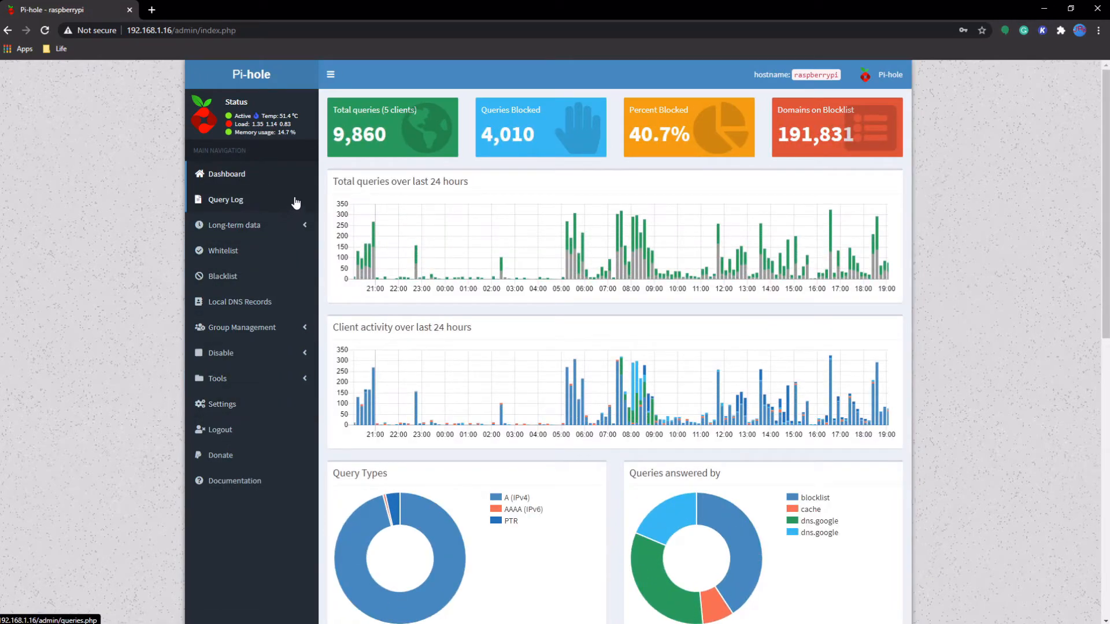
mouse_move(1040, 284)
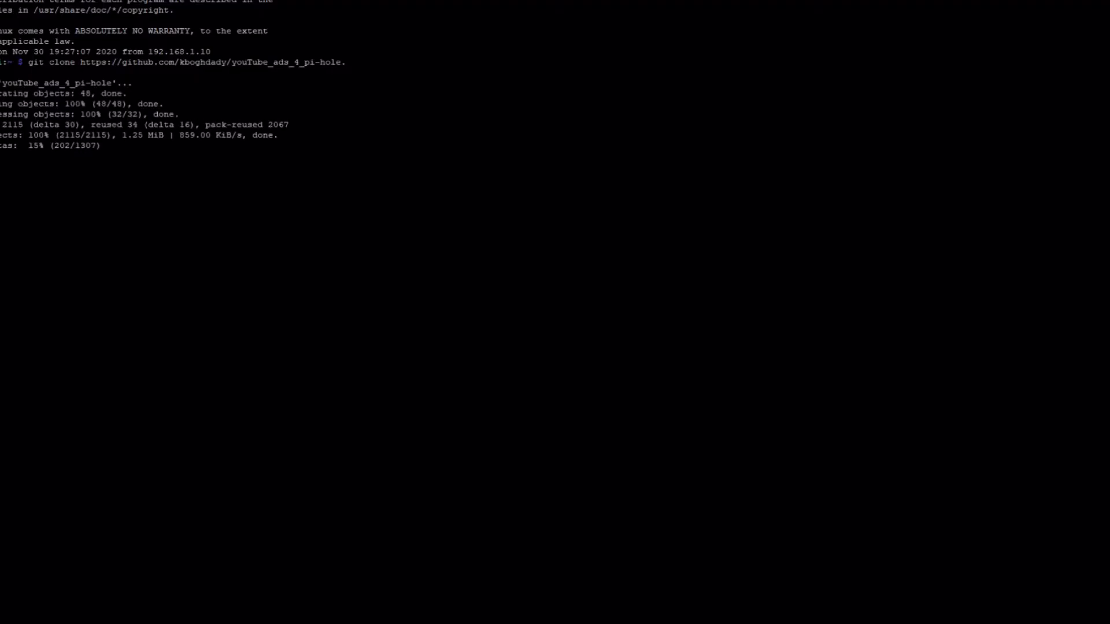
Run git clone for the youTube_ads_4_pi-hole repository on the Pi.
key("Return")
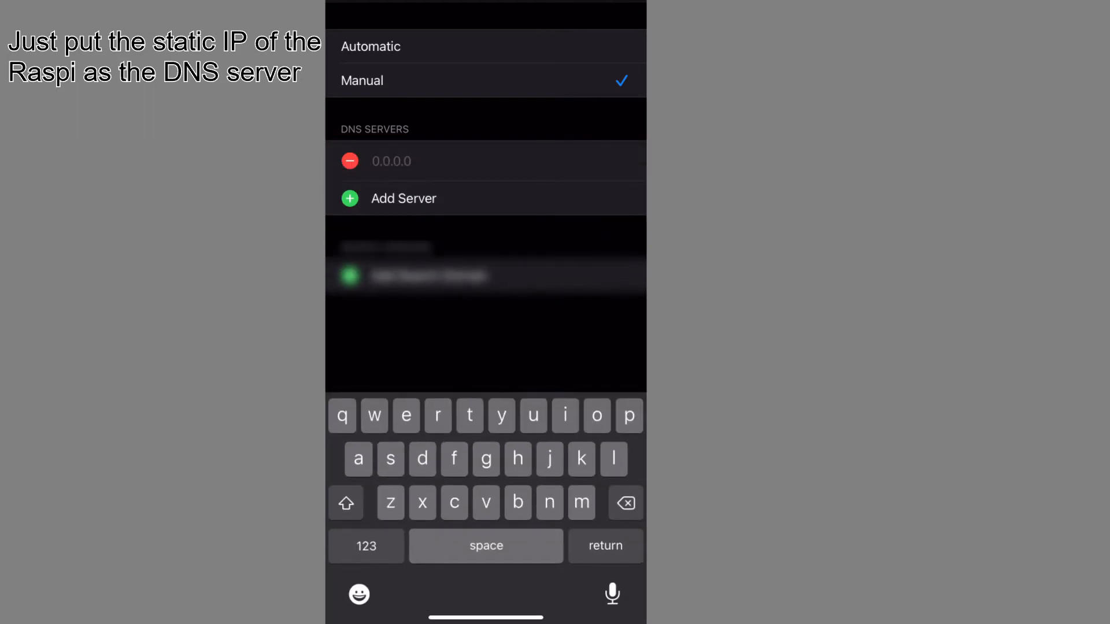
Enter 192.168.1.16 as the phone's manual Wi-Fi DNS server.
type("192.168.1.16")
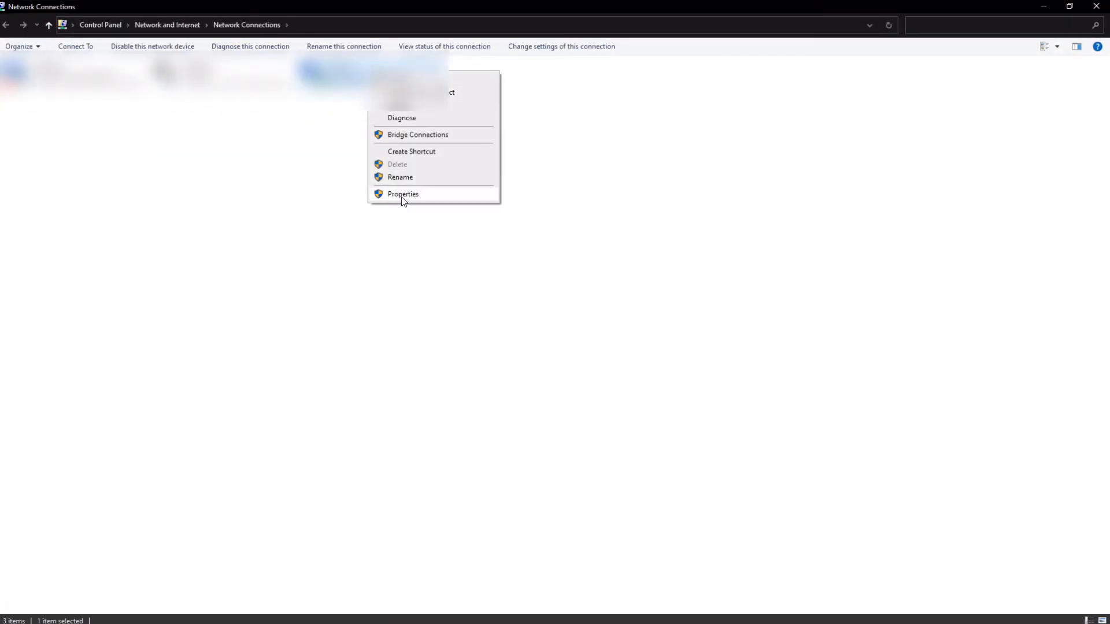
Switch Wi-Fi IPv4 to manual DNS servers and begin entering 192.168 as preferred DNS.
left_click(403, 194)
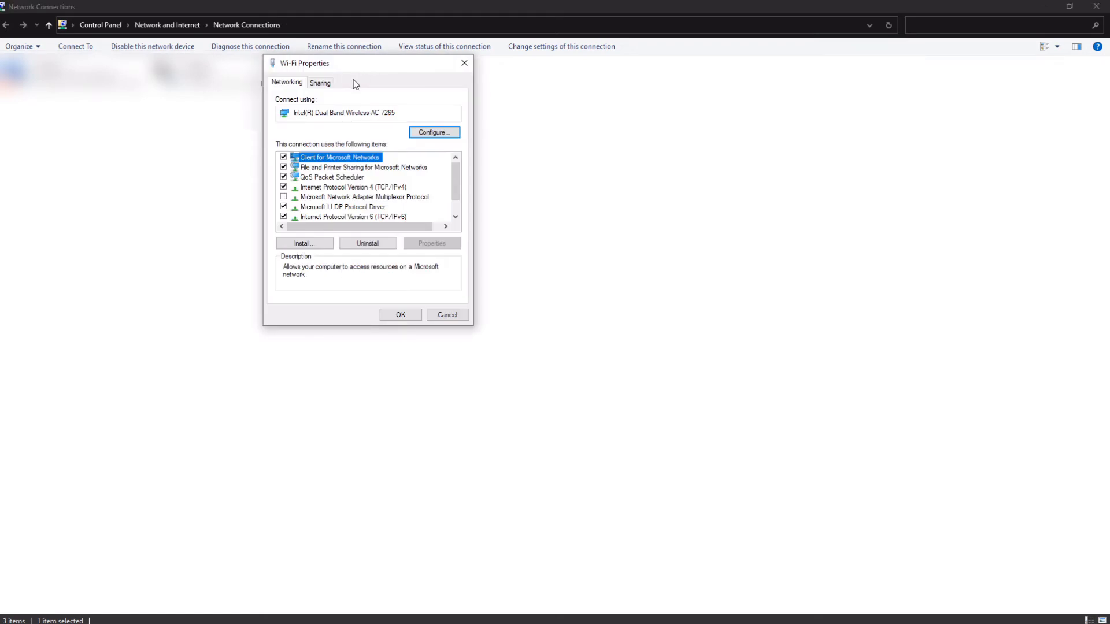
mouse_move(352, 192)
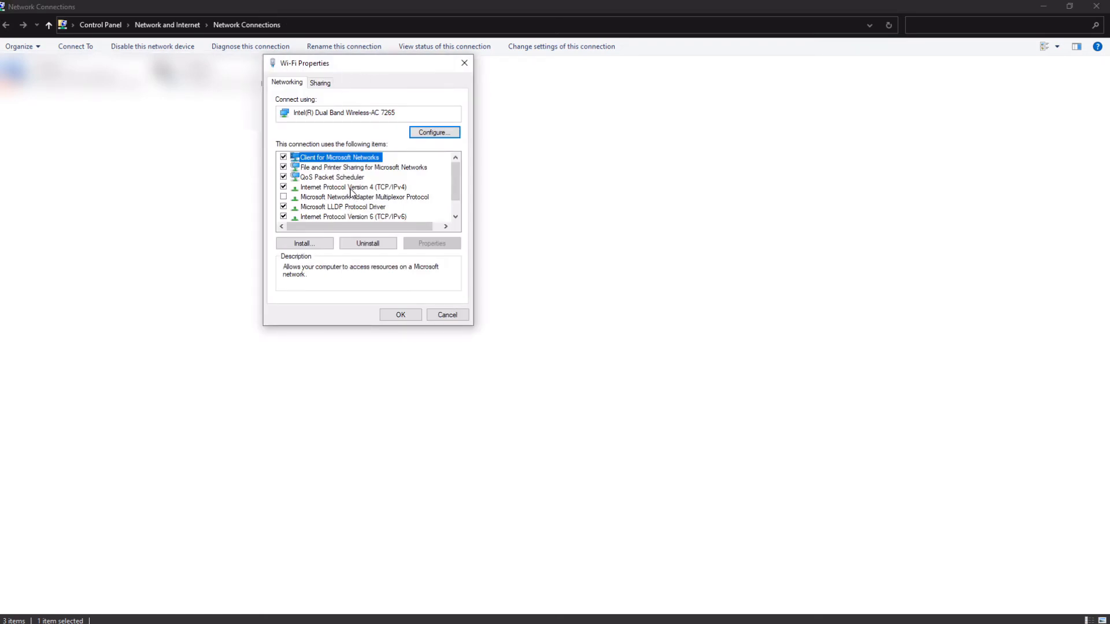
double_click(353, 186)
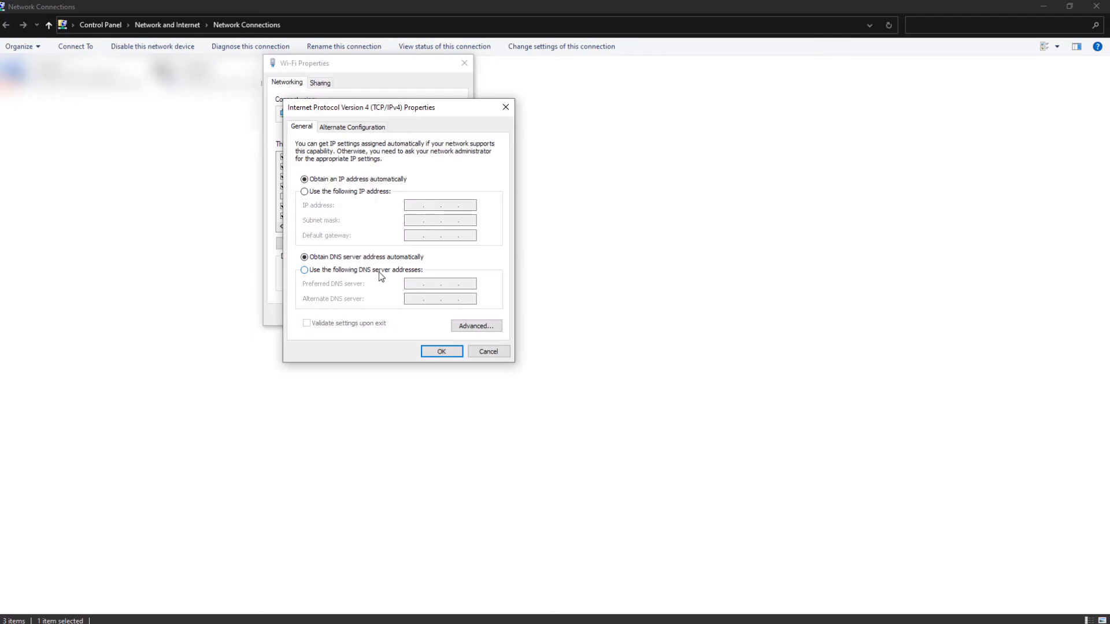
left_click(304, 270)
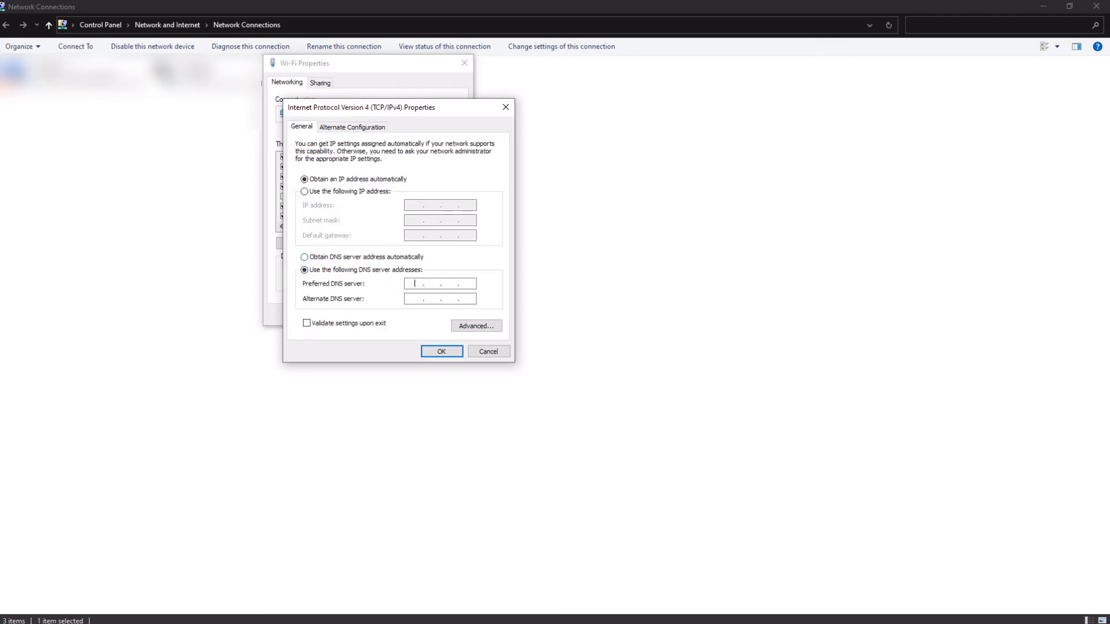
type("192.168")
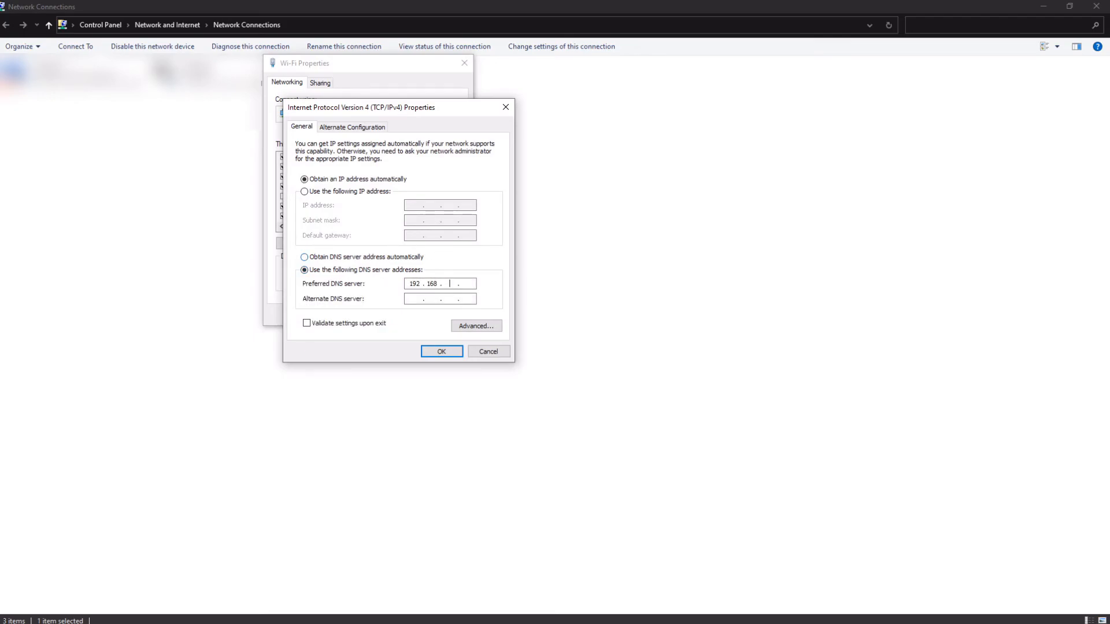